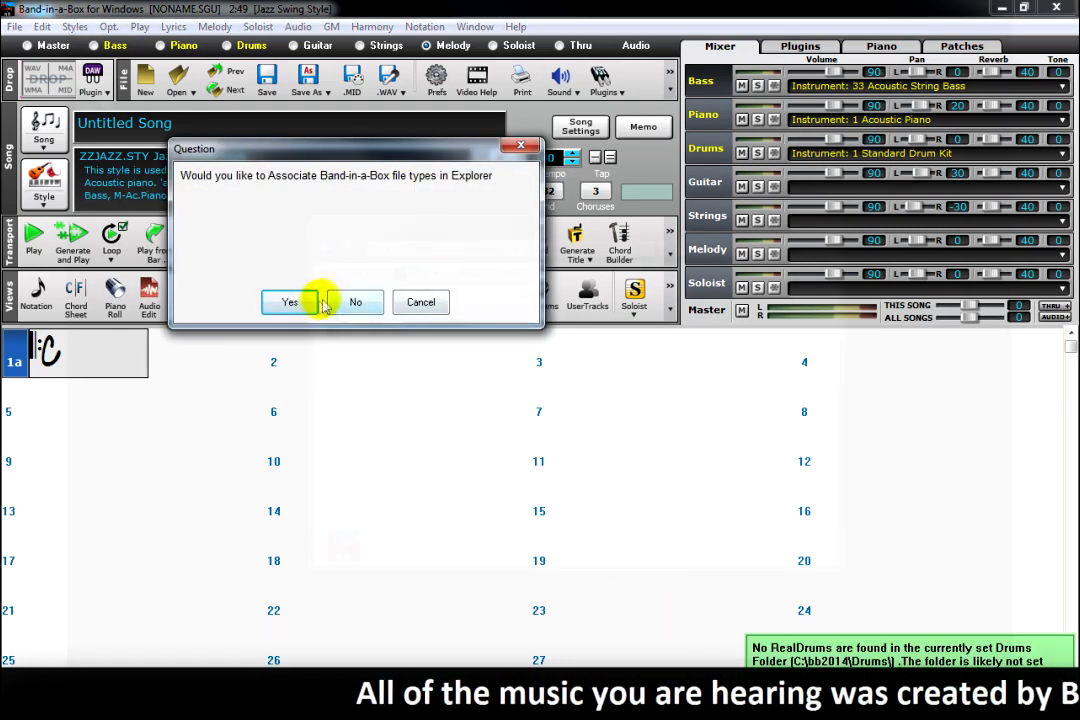
Step: Accept associating song and style file types with Explorer and dismiss the registration notice
{"action": "left_click", "coordinate": [356, 302]}
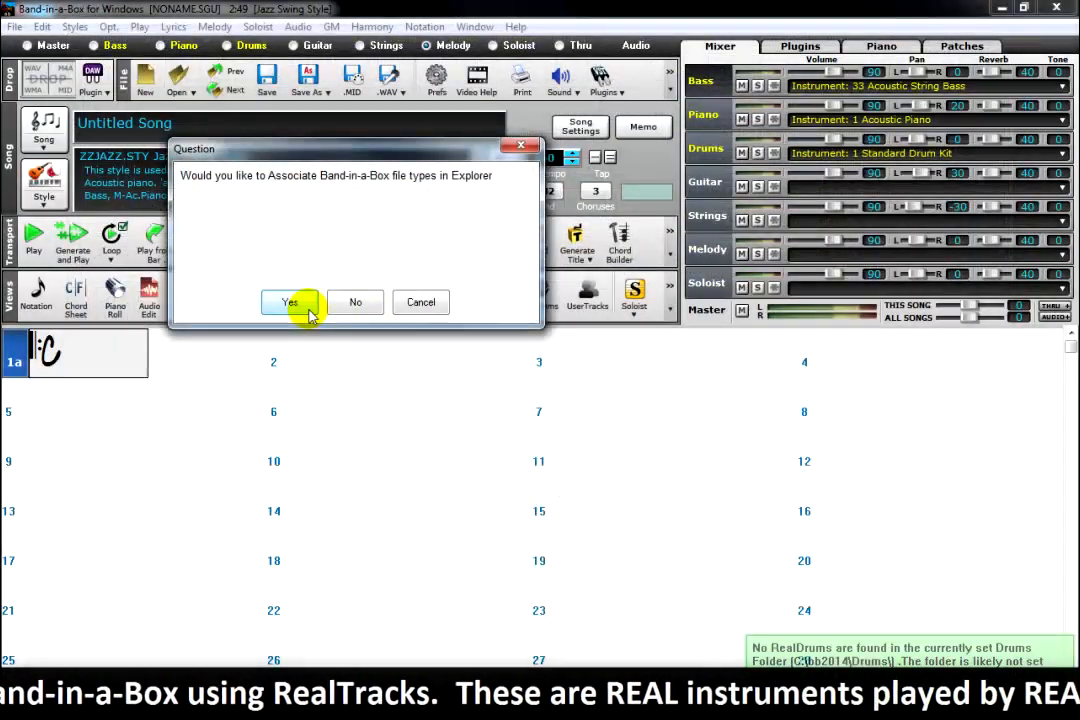
{"action": "left_click", "coordinate": [290, 302]}
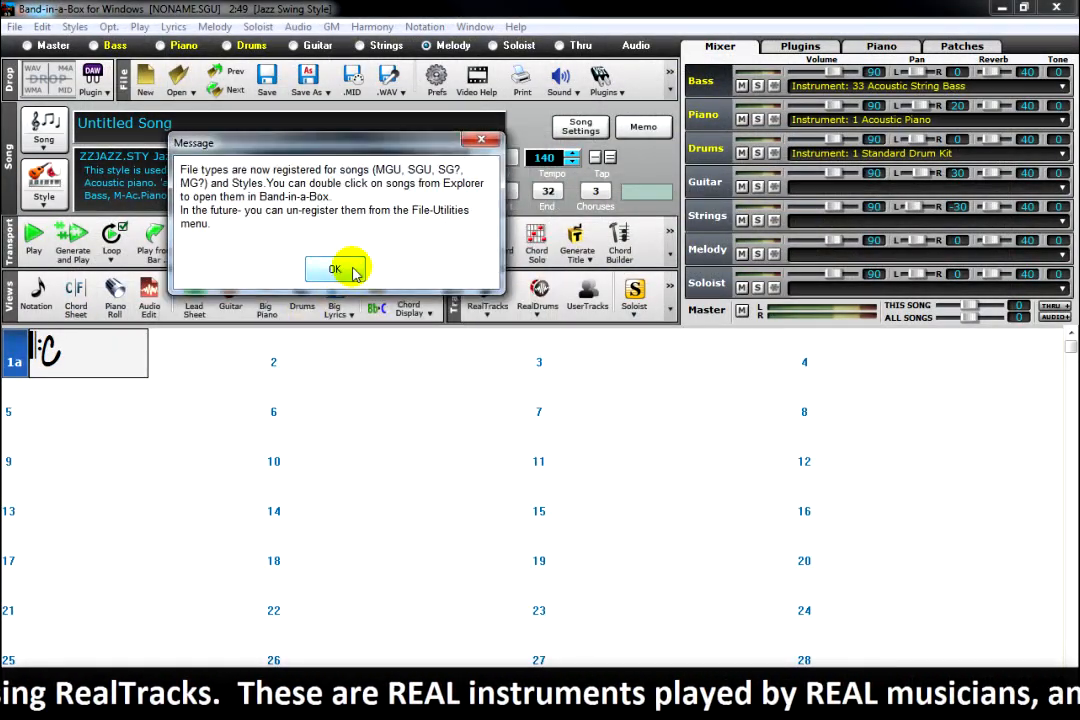
{"action": "left_click", "coordinate": [336, 268]}
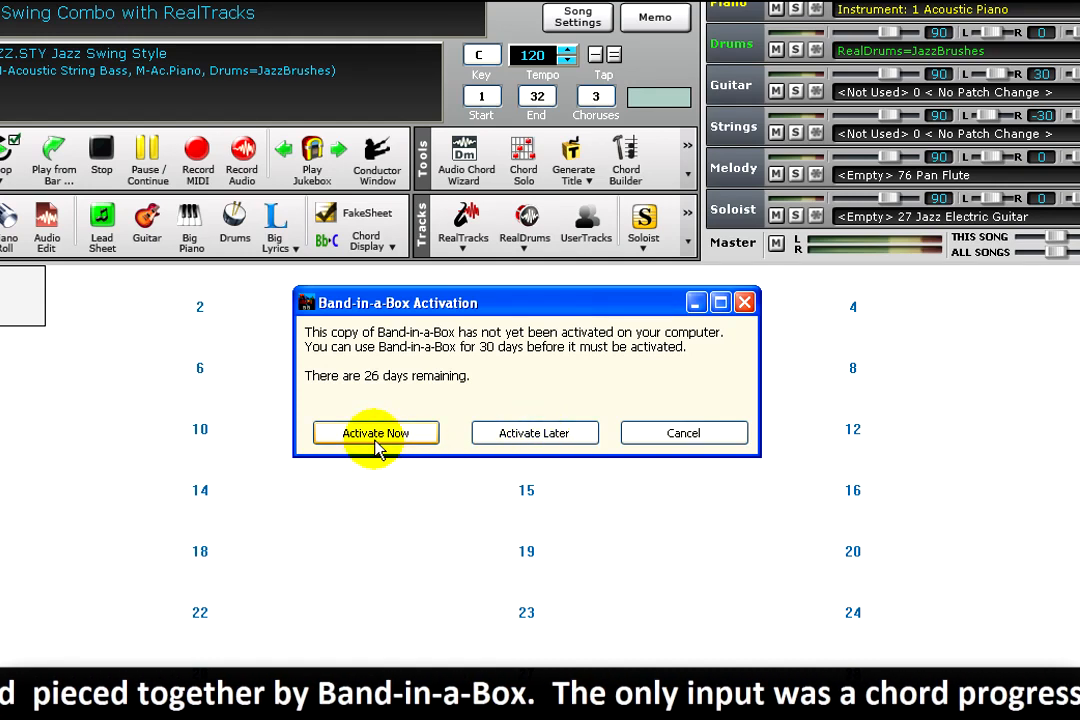
{"action": "left_click", "coordinate": [376, 432]}
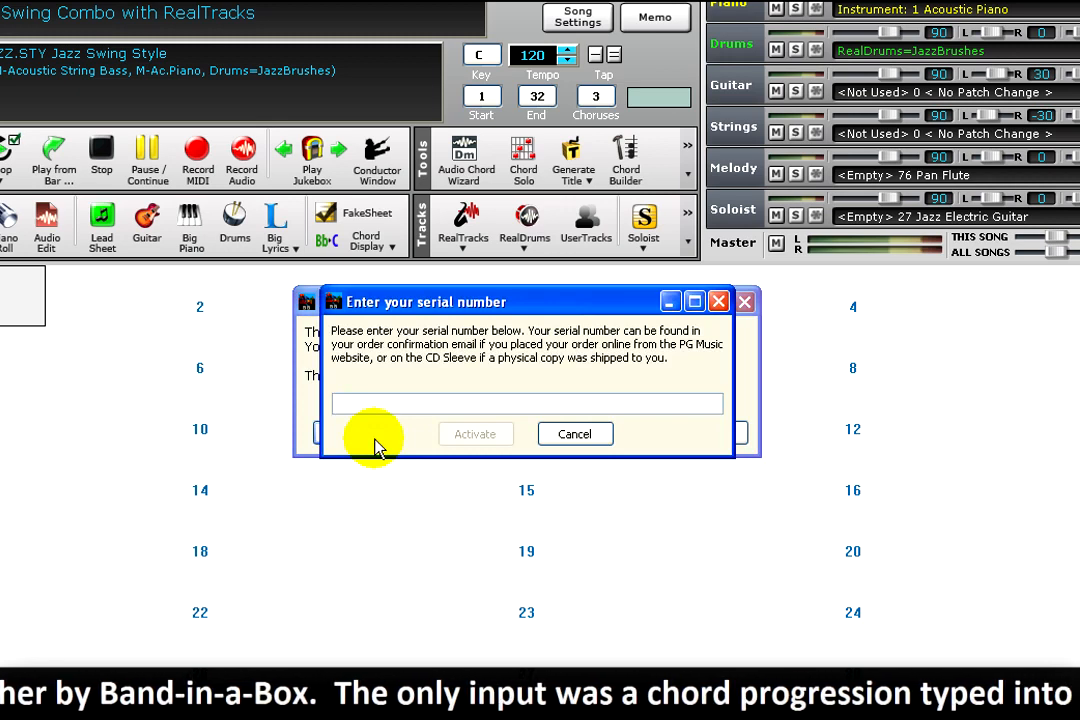
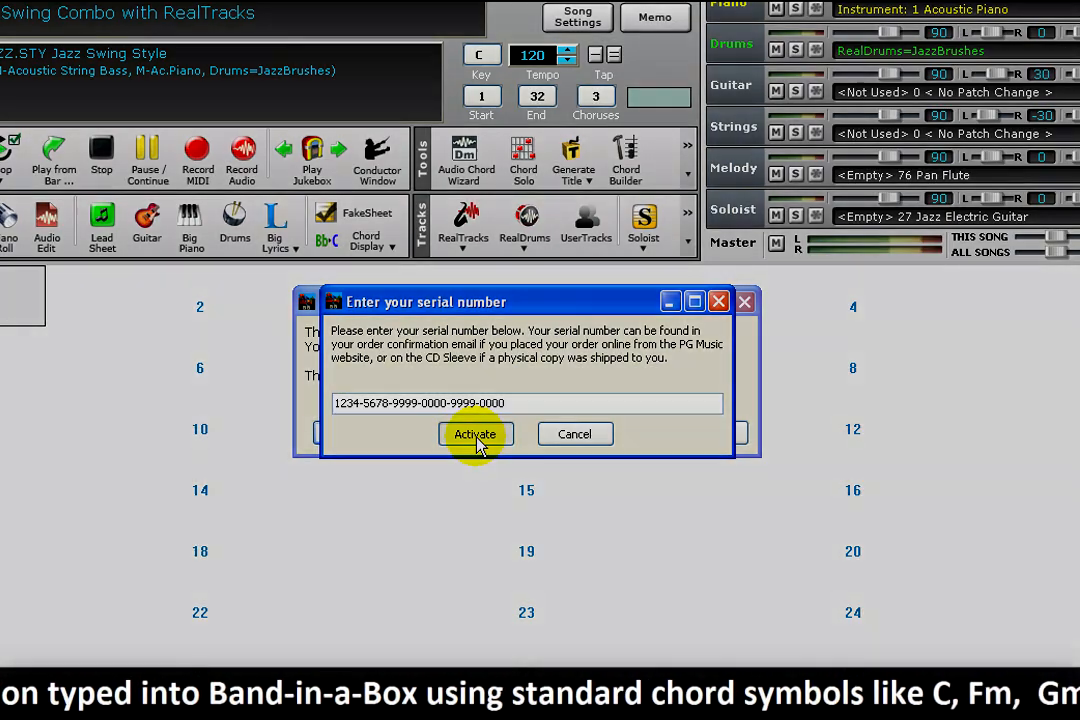
{"action": "left_click", "coordinate": [476, 432]}
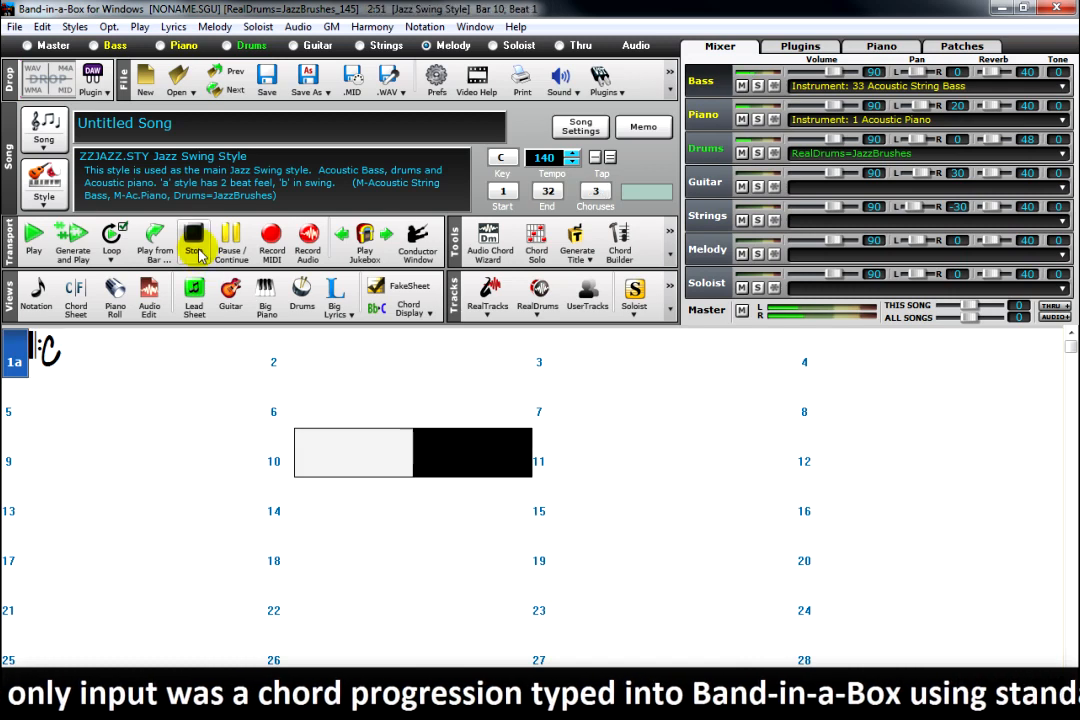
Step: Stop playback of the jazz swing song from the transport toolbar
{"action": "left_click", "coordinate": [108, 26]}
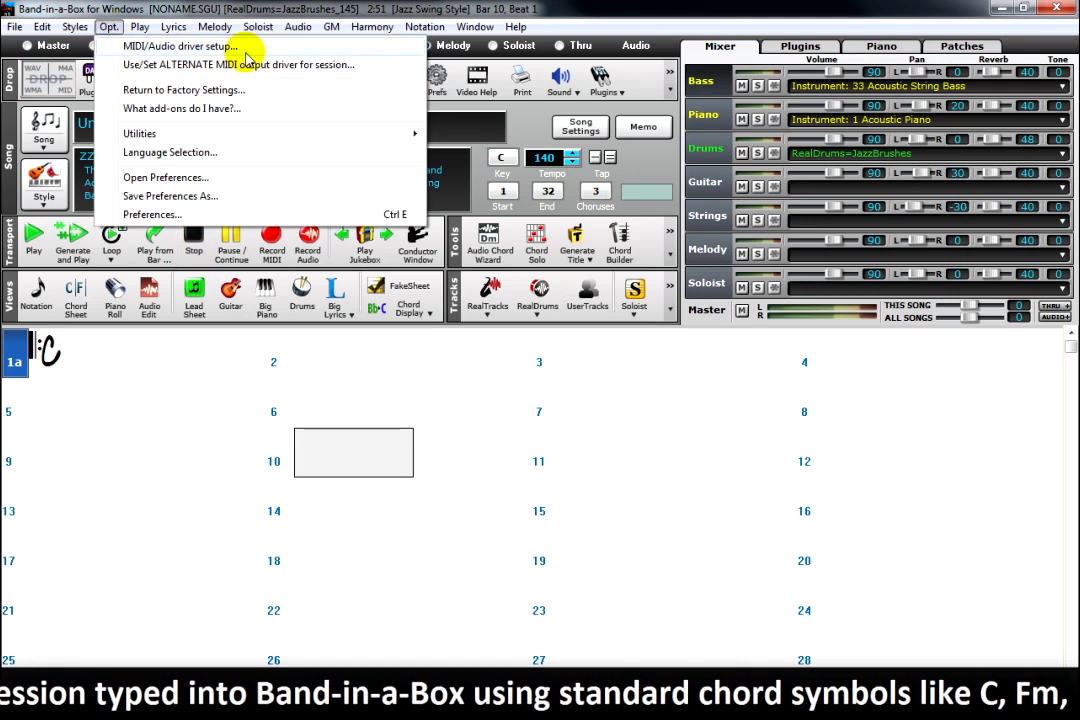
Step: In MIDI/Audio driver setup, select Microsoft GS Wavetable Synth as MIDI output and confirm
{"action": "left_click", "coordinate": [180, 46]}
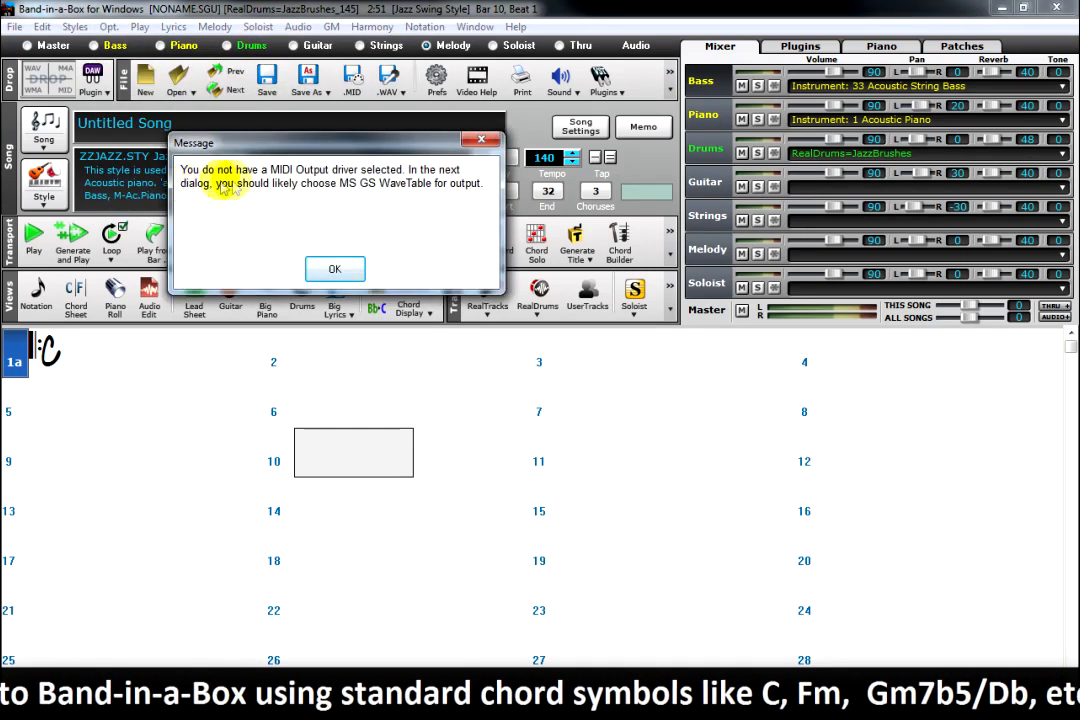
{"action": "mouse_move", "coordinate": [356, 222]}
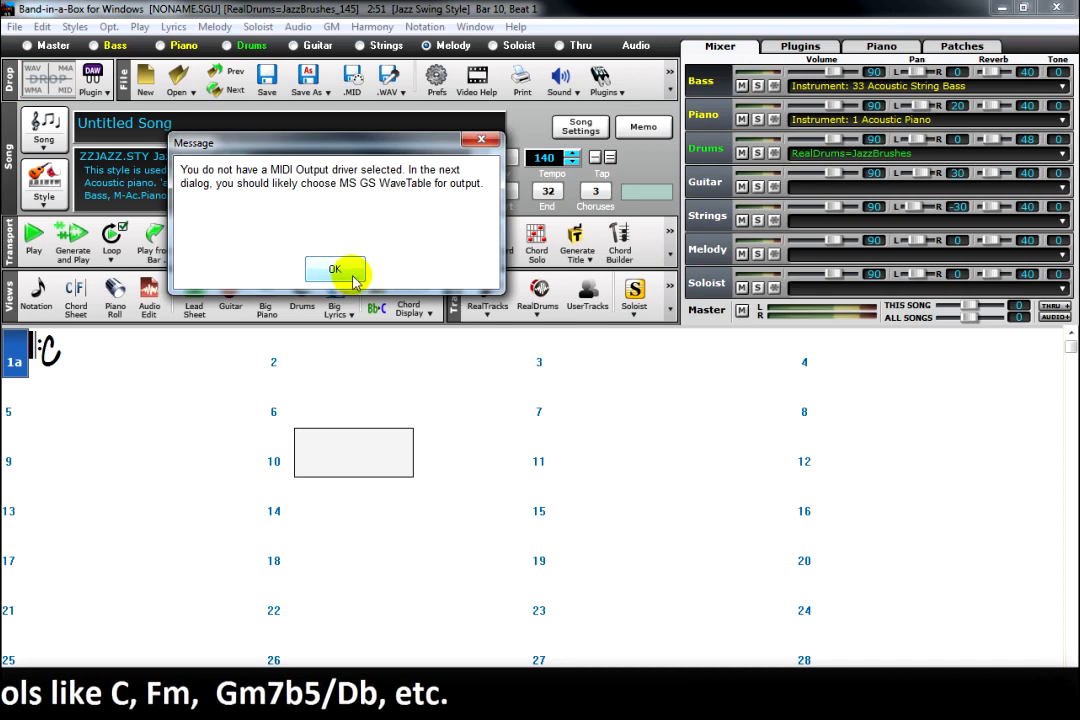
{"action": "left_click", "coordinate": [336, 268]}
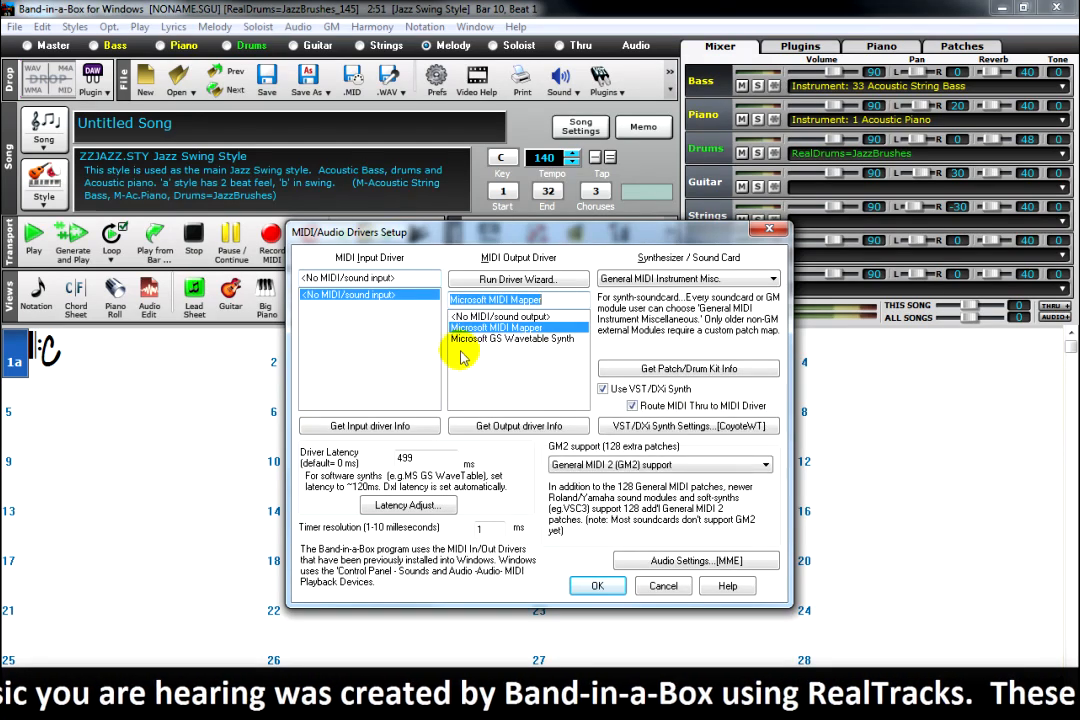
{"action": "mouse_move", "coordinate": [570, 344]}
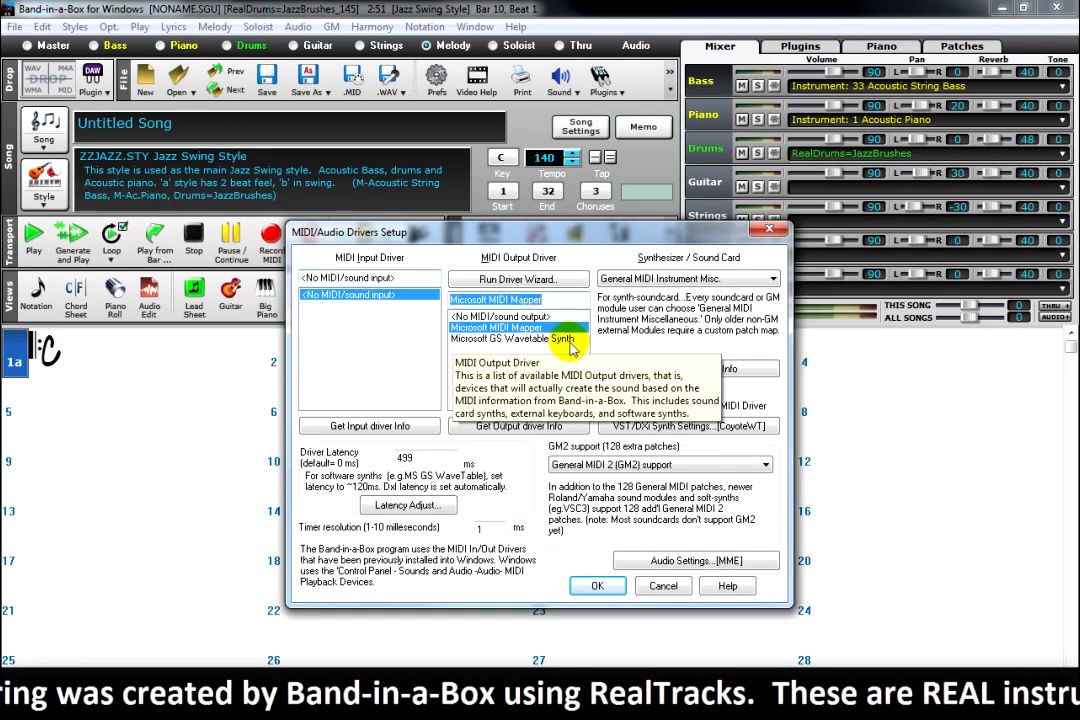
{"action": "left_click", "coordinate": [518, 338]}
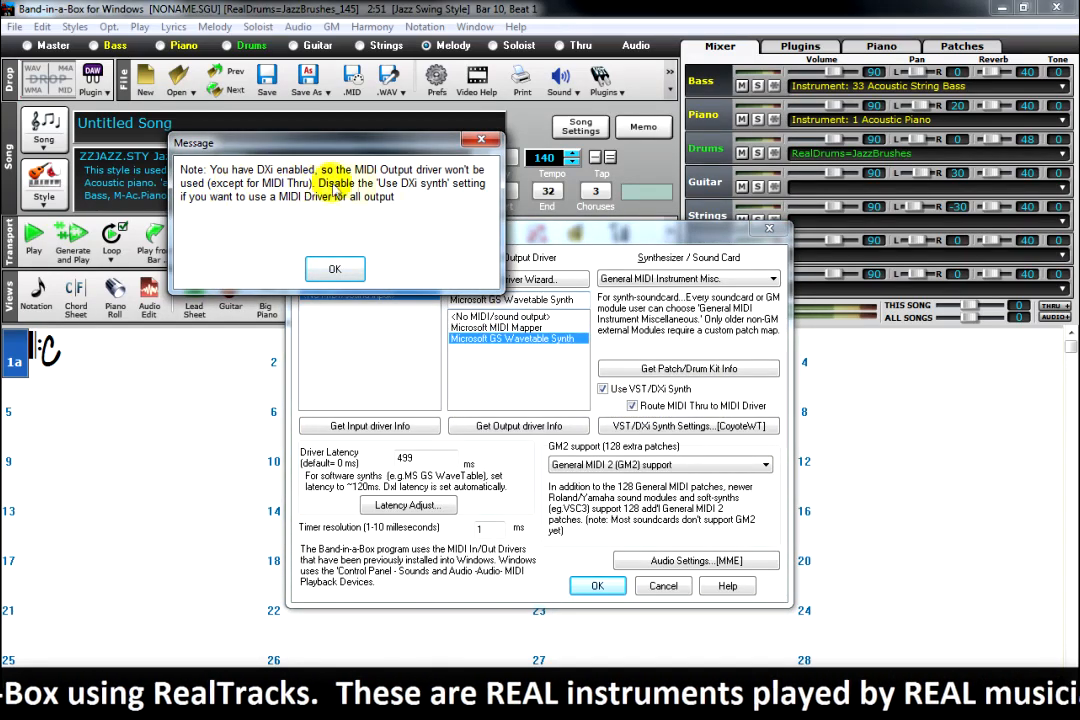
{"action": "mouse_move", "coordinate": [388, 218]}
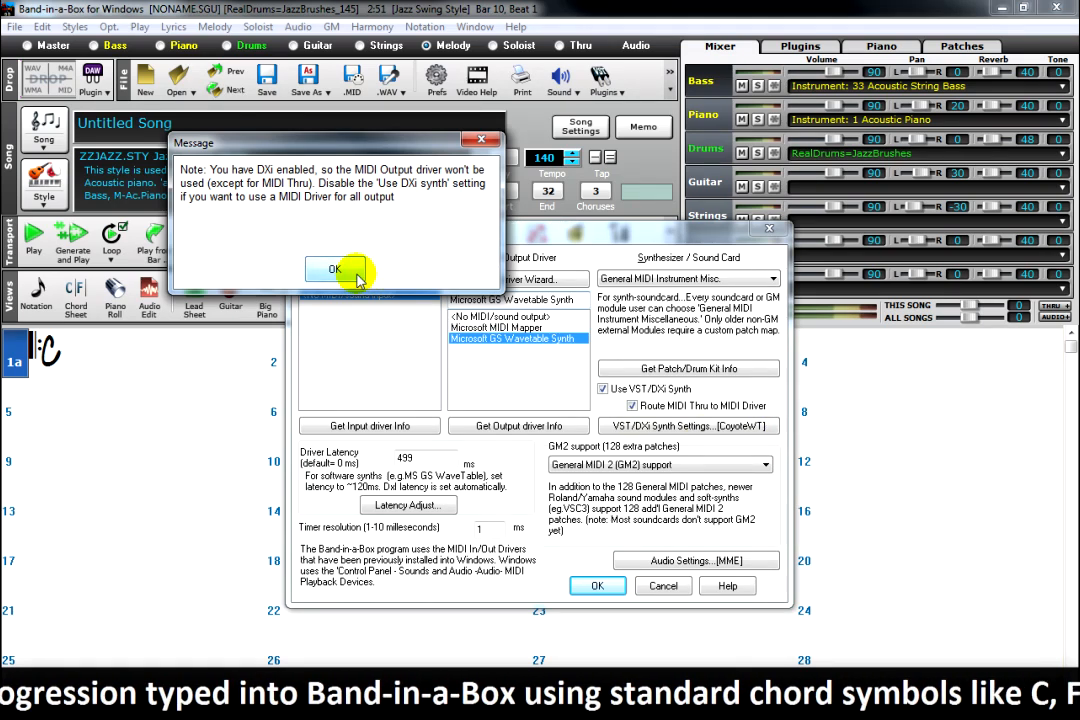
{"action": "left_click", "coordinate": [334, 268]}
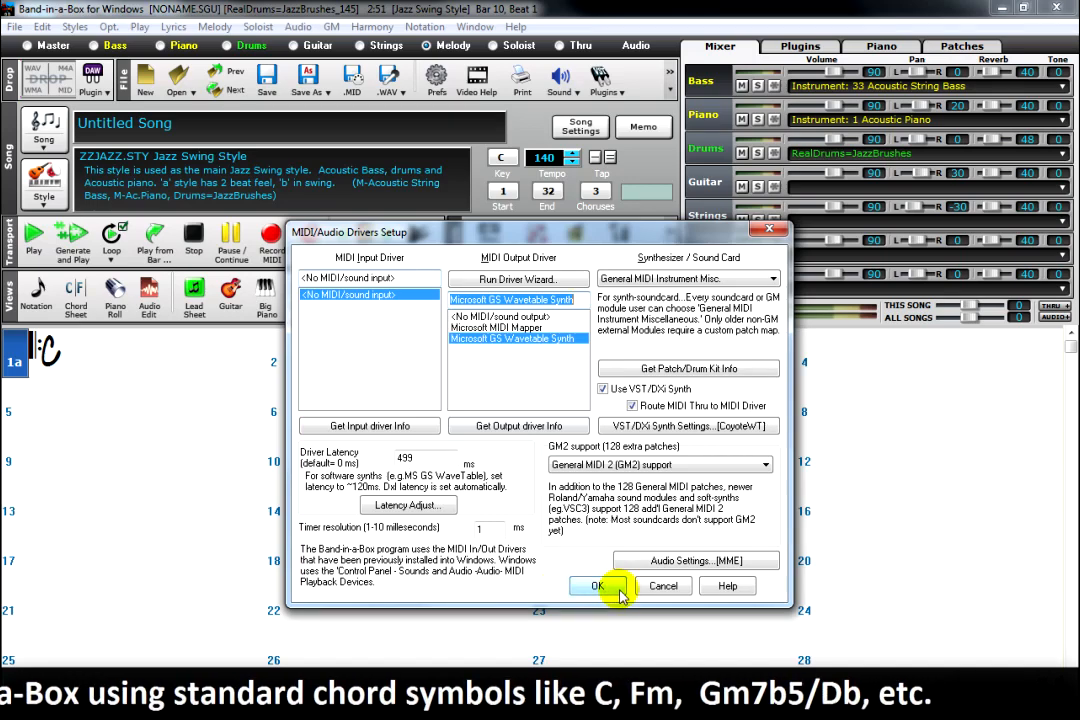
{"action": "left_click", "coordinate": [596, 584]}
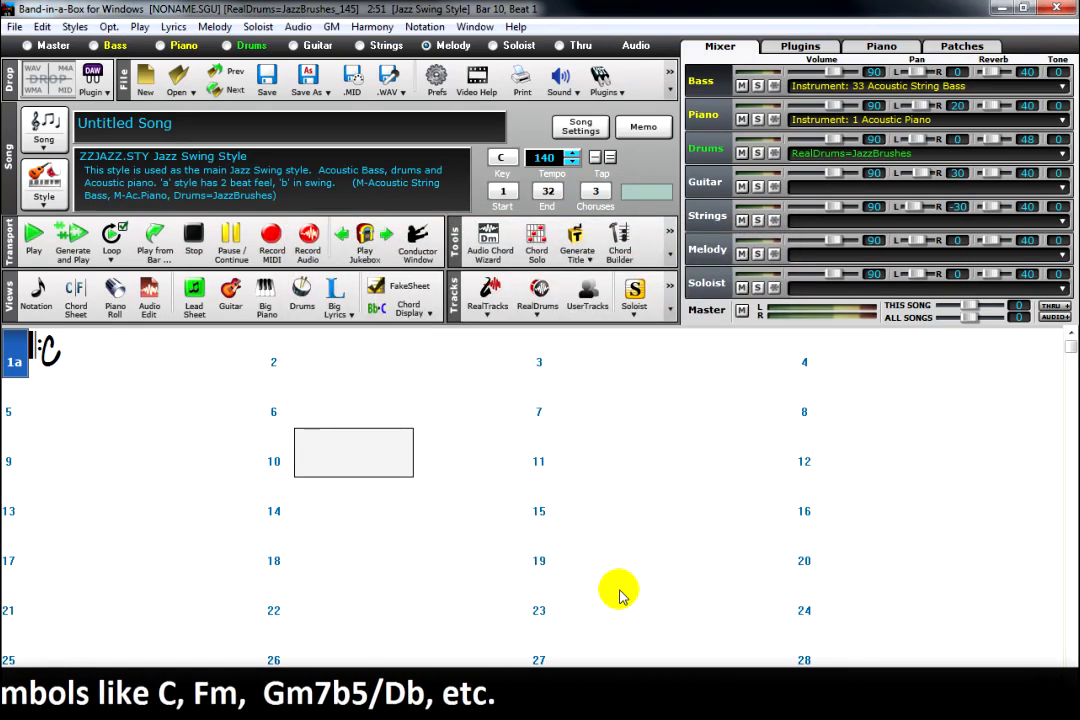
{"action": "mouse_move", "coordinate": [100, 360]}
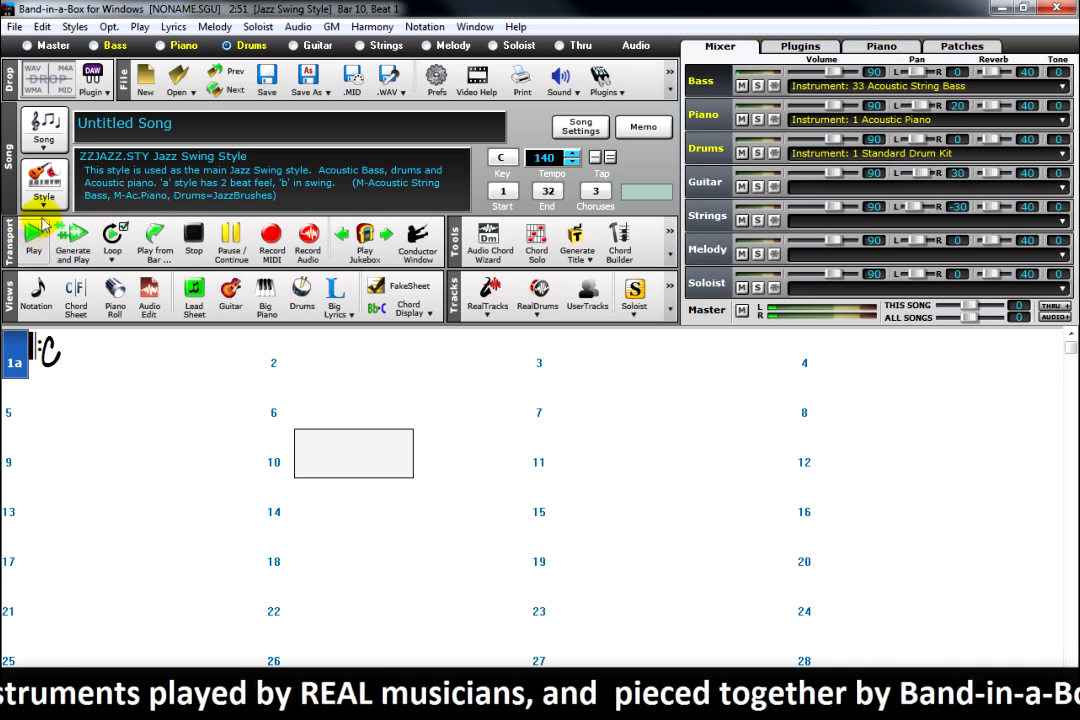
Step: Open the StylePicker to browse all styles and agree to rebuild the style list
{"action": "left_click", "coordinate": [44, 184]}
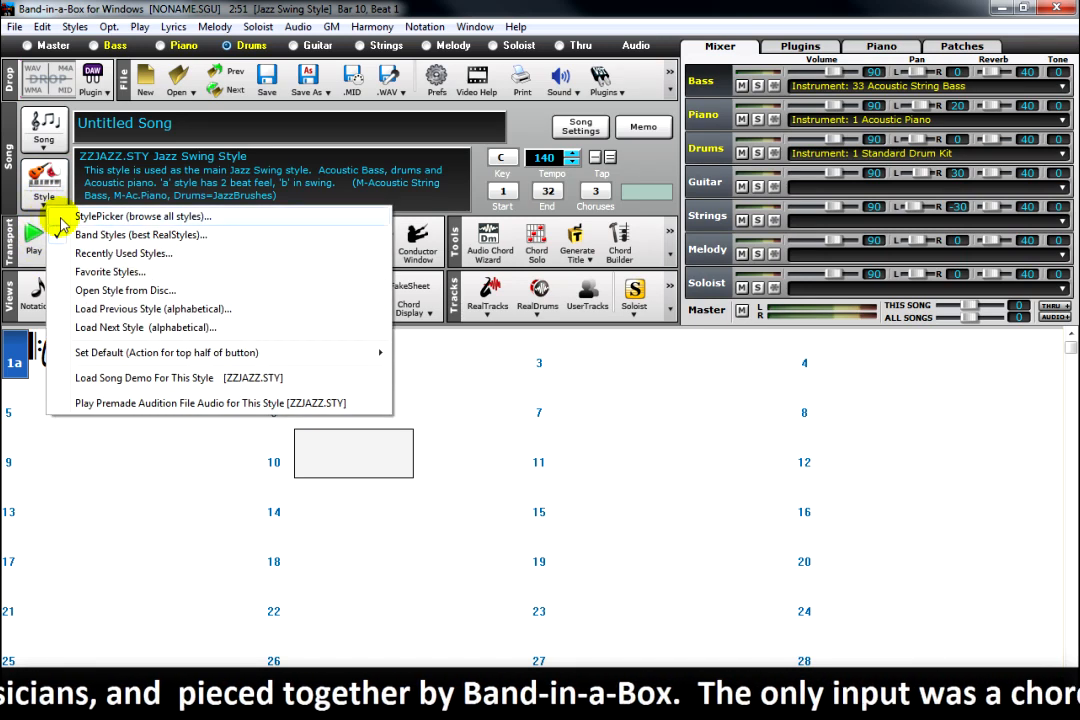
{"action": "left_click", "coordinate": [144, 216]}
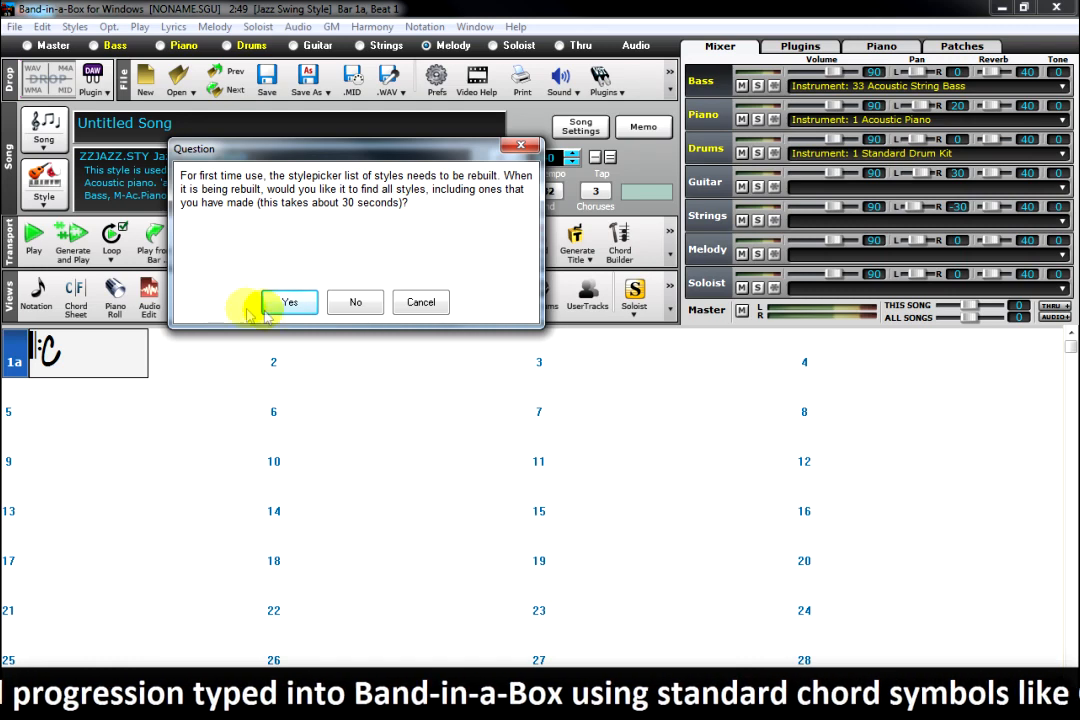
{"action": "left_click", "coordinate": [290, 302]}
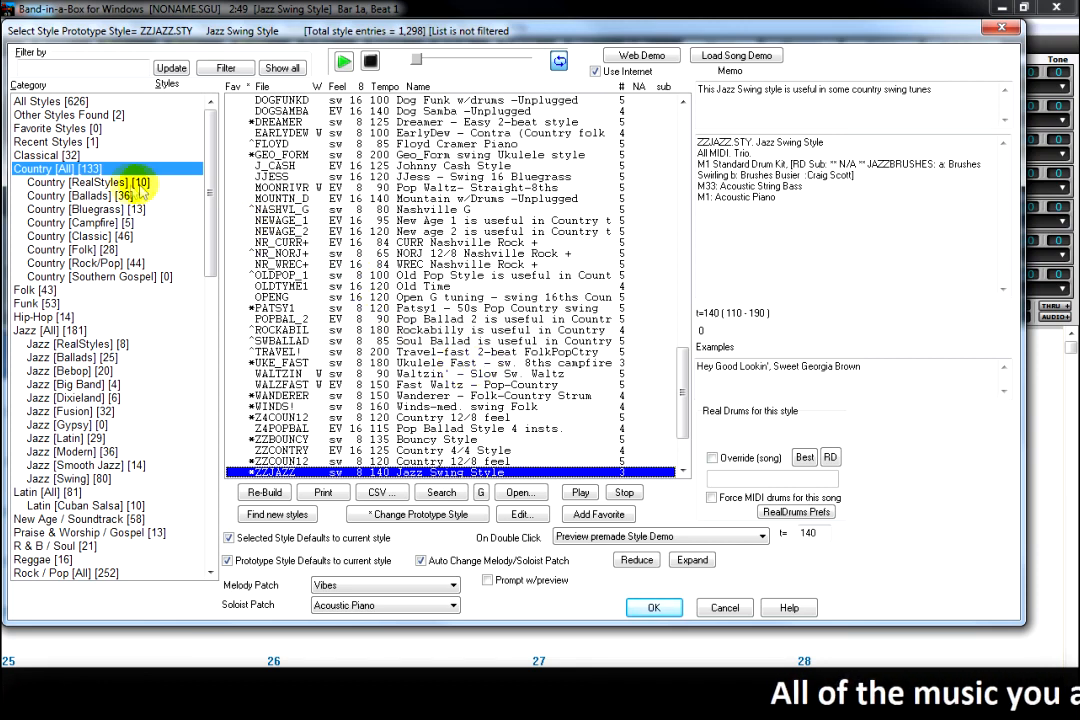
Step: Filter to Country RealStyles and apply CBALAD2.STY Country Bal w PedSteel
{"action": "left_click", "coordinate": [80, 182]}
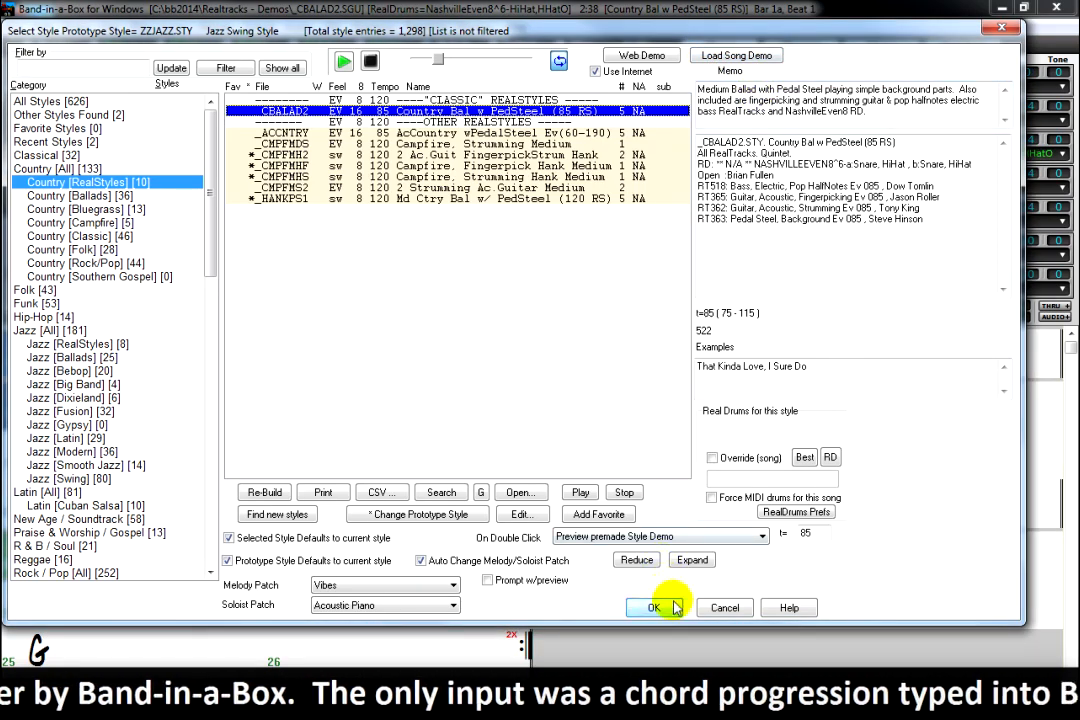
{"action": "left_click", "coordinate": [654, 608]}
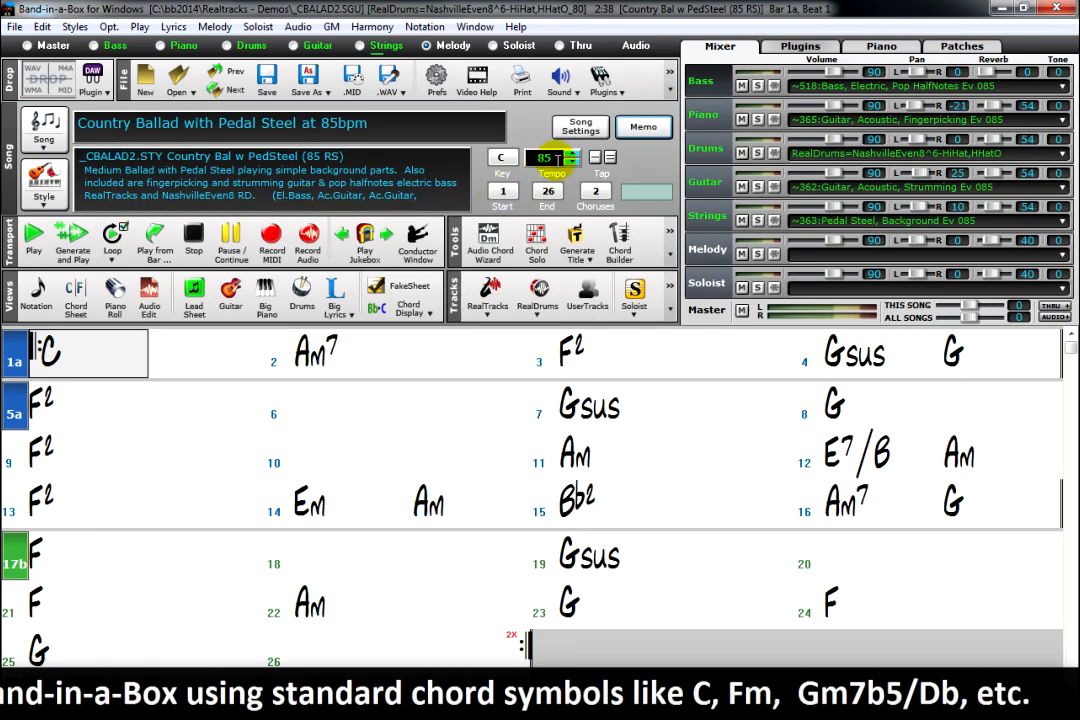
{"action": "left_click", "coordinate": [502, 160]}
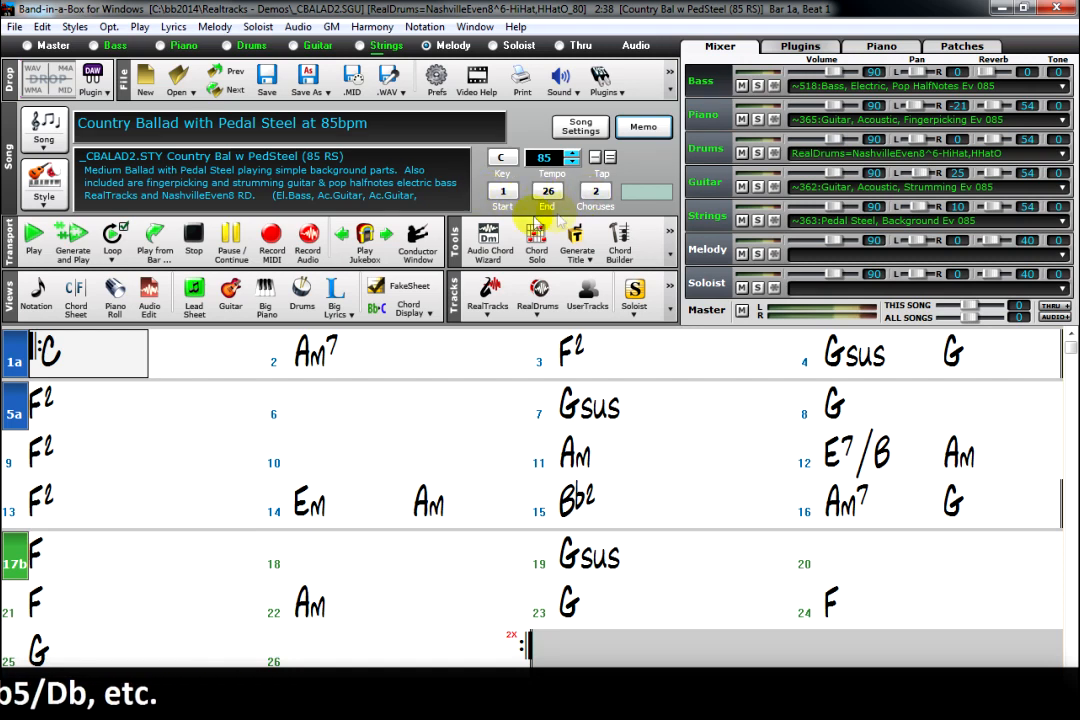
{"action": "mouse_move", "coordinate": [500, 192]}
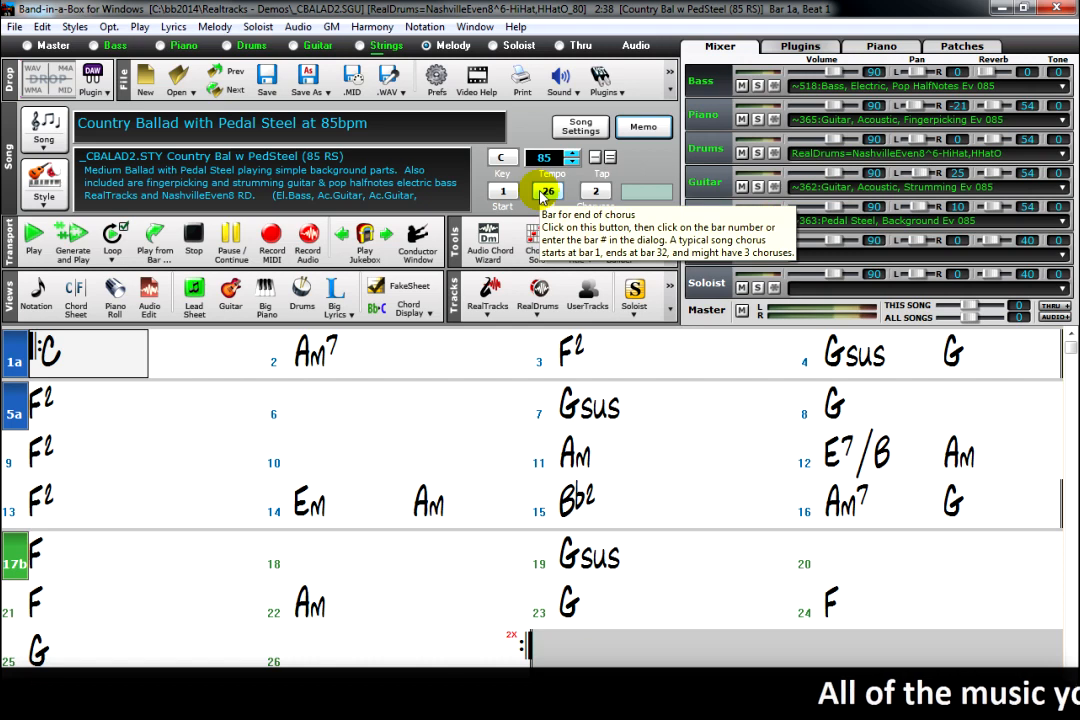
{"action": "mouse_move", "coordinate": [596, 192]}
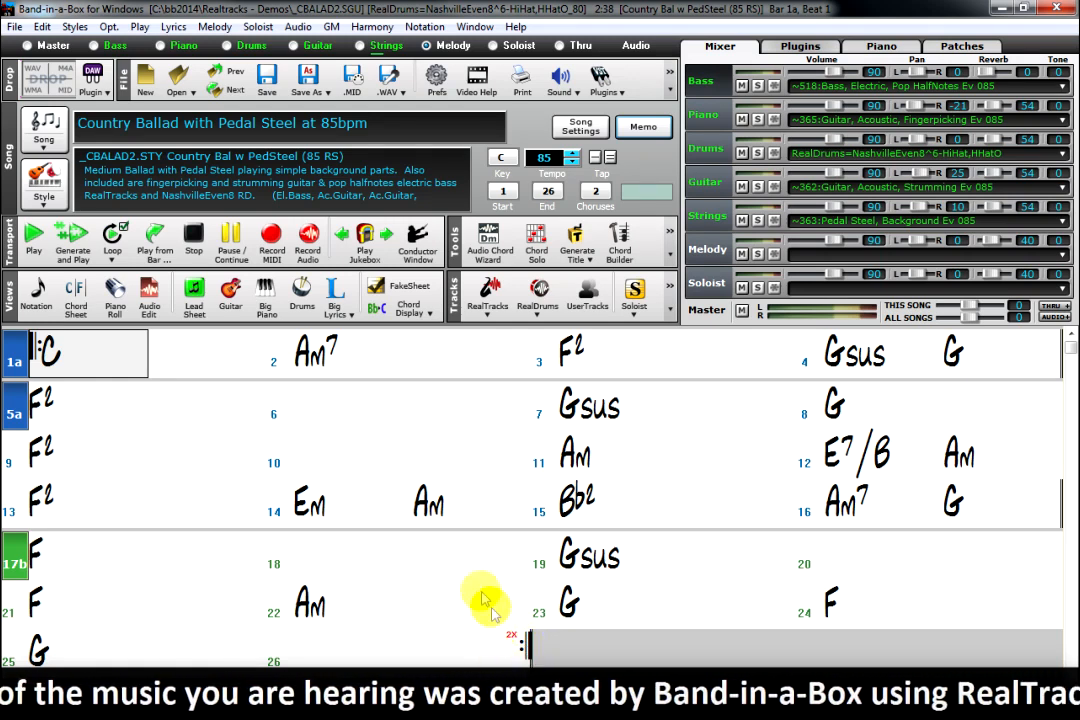
{"action": "mouse_move", "coordinate": [76, 564]}
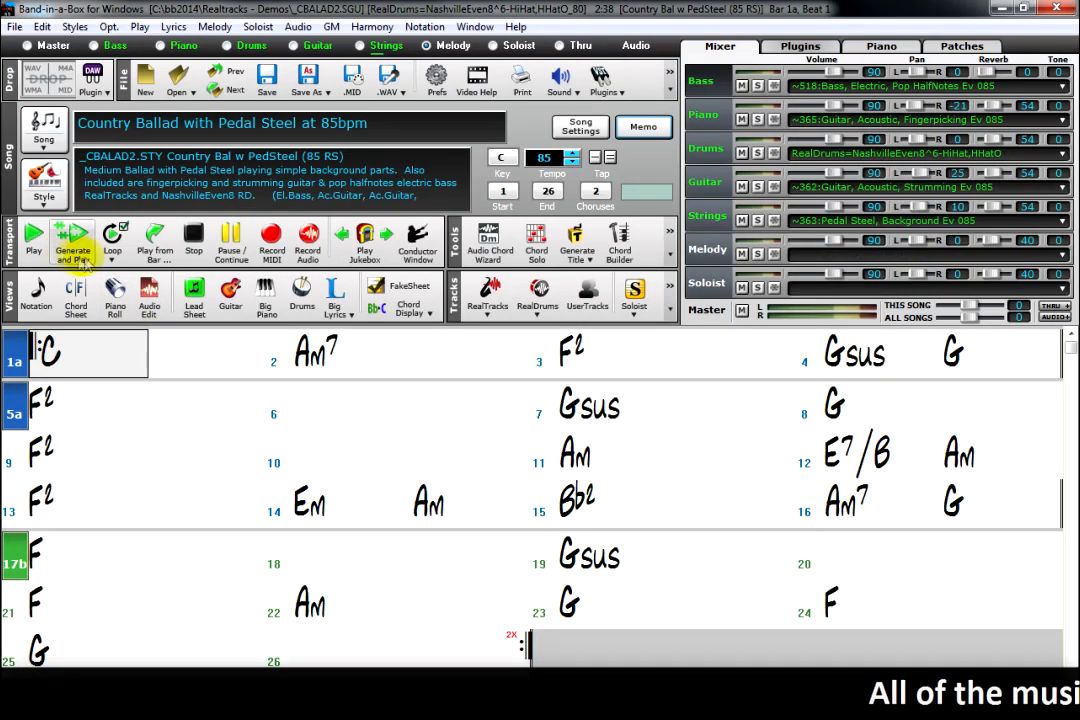
{"action": "mouse_move", "coordinate": [72, 240]}
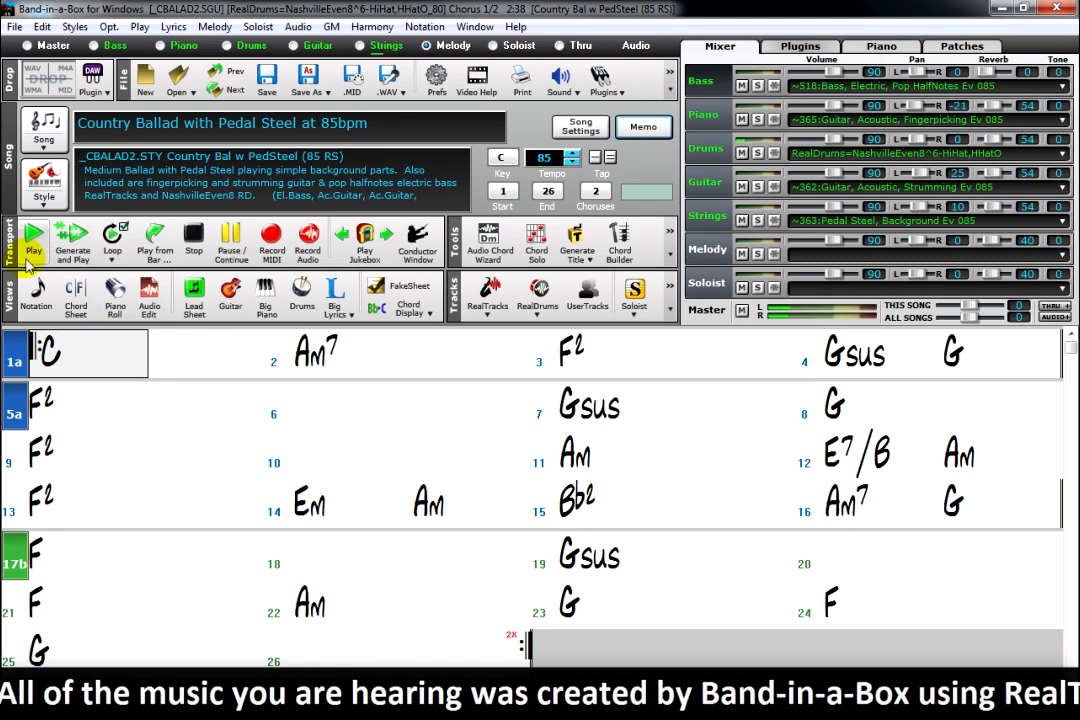
{"action": "mouse_move", "coordinate": [34, 242]}
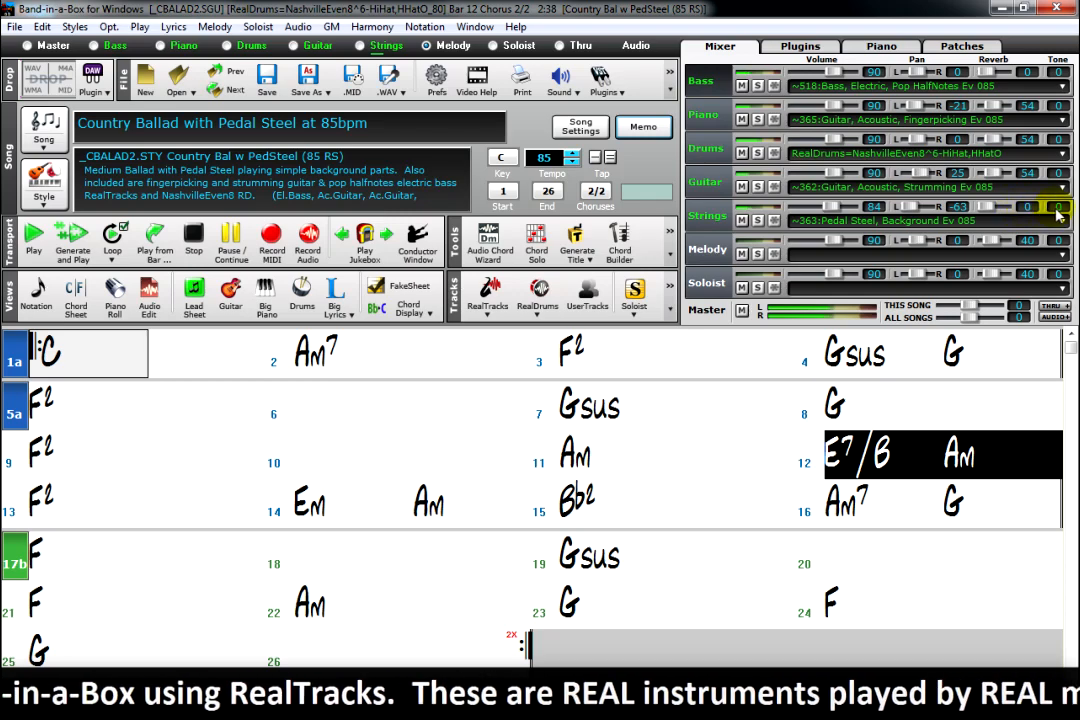
Step: Stop playback of the Country Ballad song
{"action": "left_click", "coordinate": [1056, 206]}
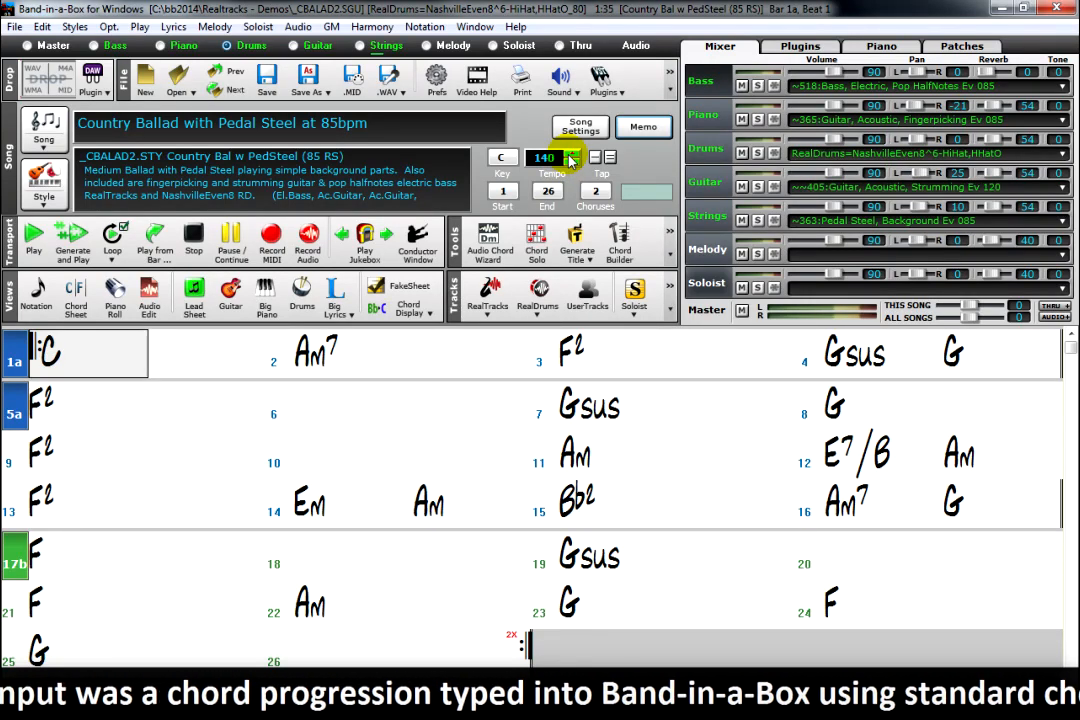
Step: Set the tempo to 140 bpm and transpose the song into Bb
{"action": "left_click", "coordinate": [502, 158]}
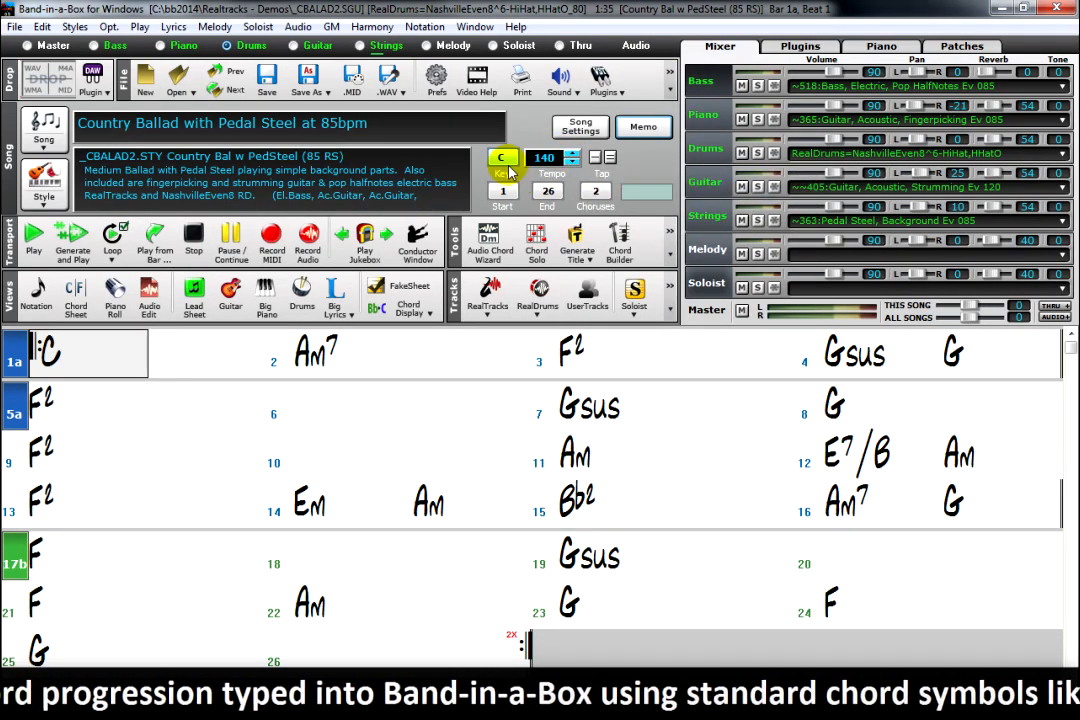
{"action": "left_click", "coordinate": [502, 156]}
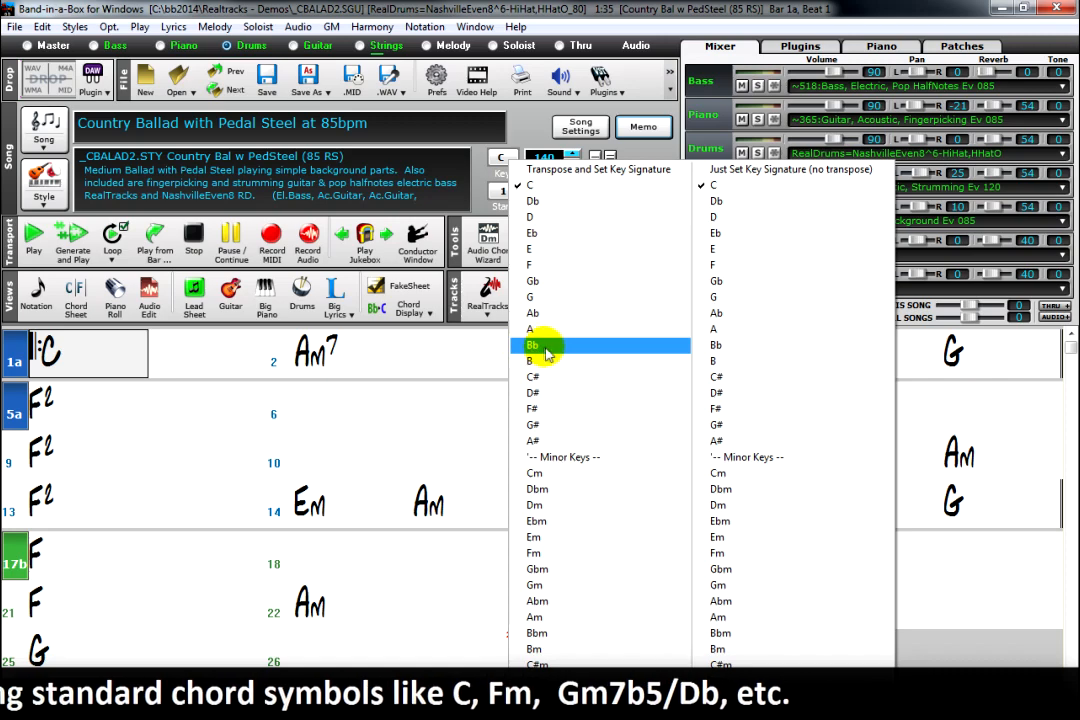
{"action": "left_click", "coordinate": [532, 344]}
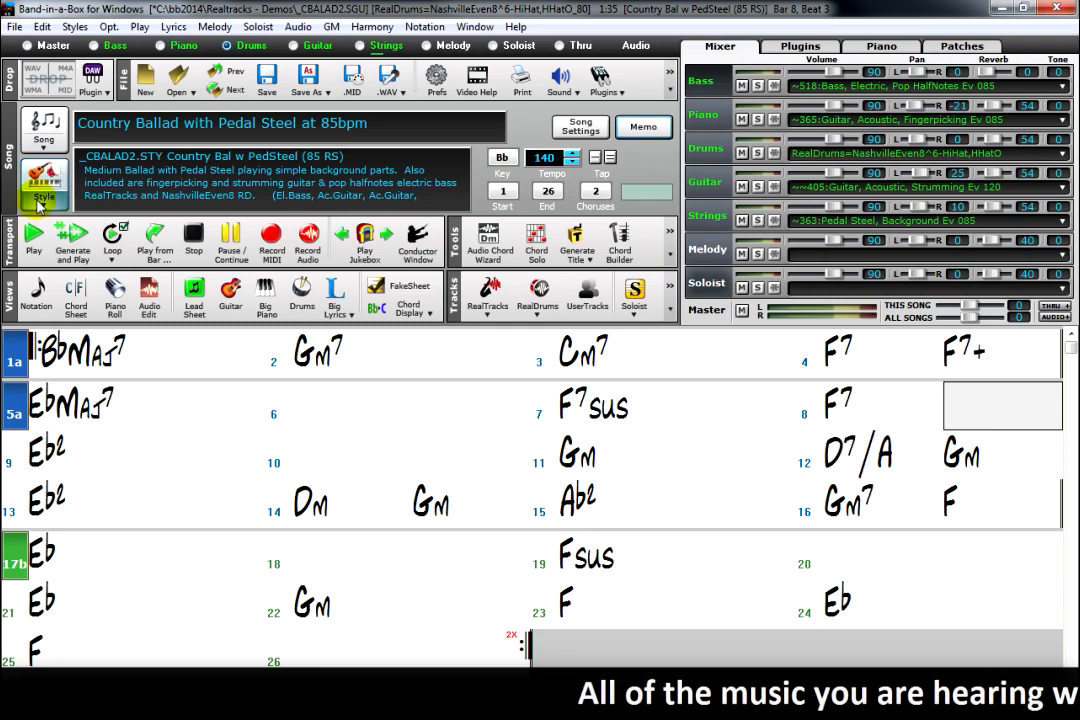
Step: From the Jazz RealStyles category, apply the _JAZFRED.STY Jazz Sw w Pno FredGuit style
{"action": "left_click", "coordinate": [44, 198]}
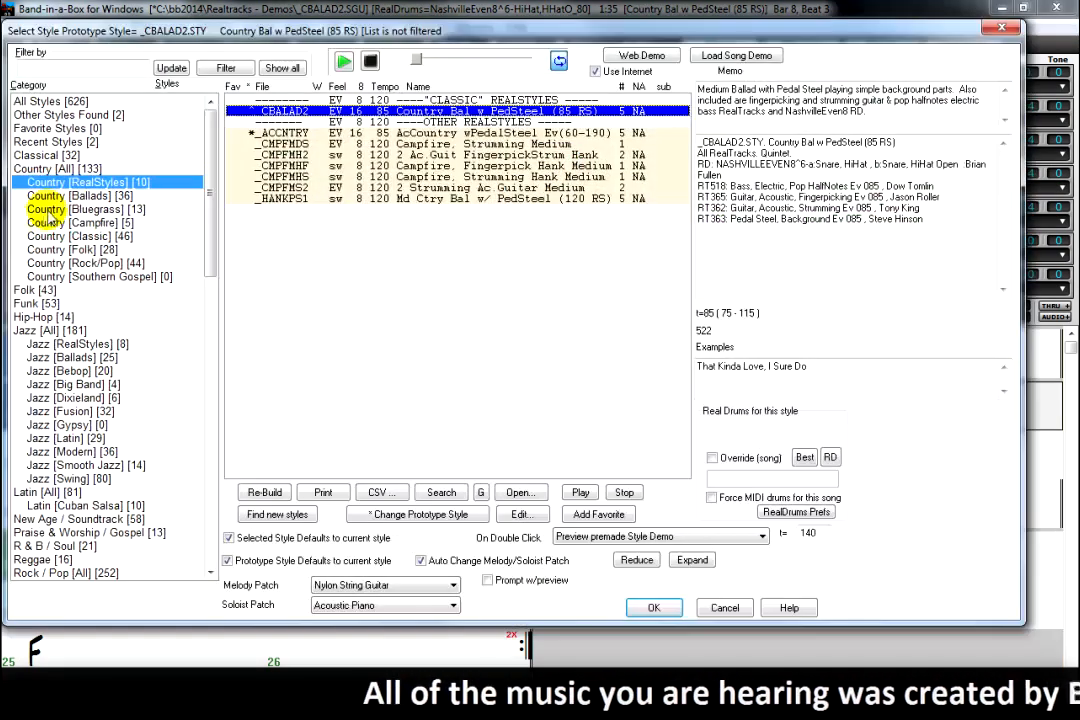
{"action": "left_click", "coordinate": [76, 344]}
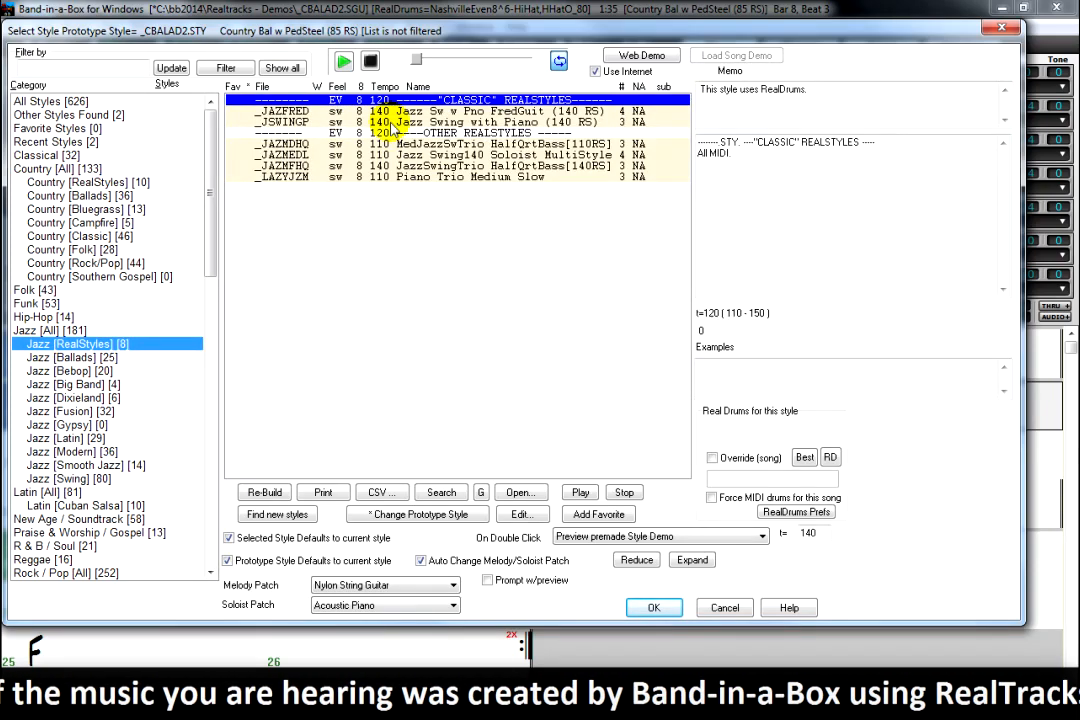
{"action": "left_click", "coordinate": [430, 122]}
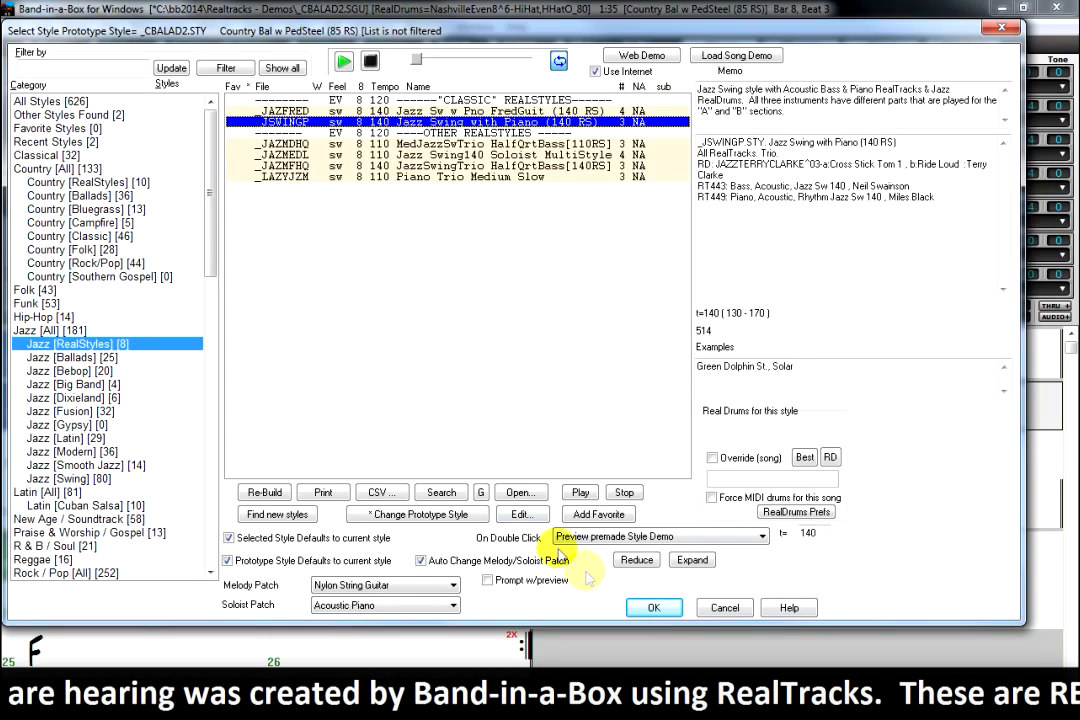
{"action": "left_click", "coordinate": [652, 608]}
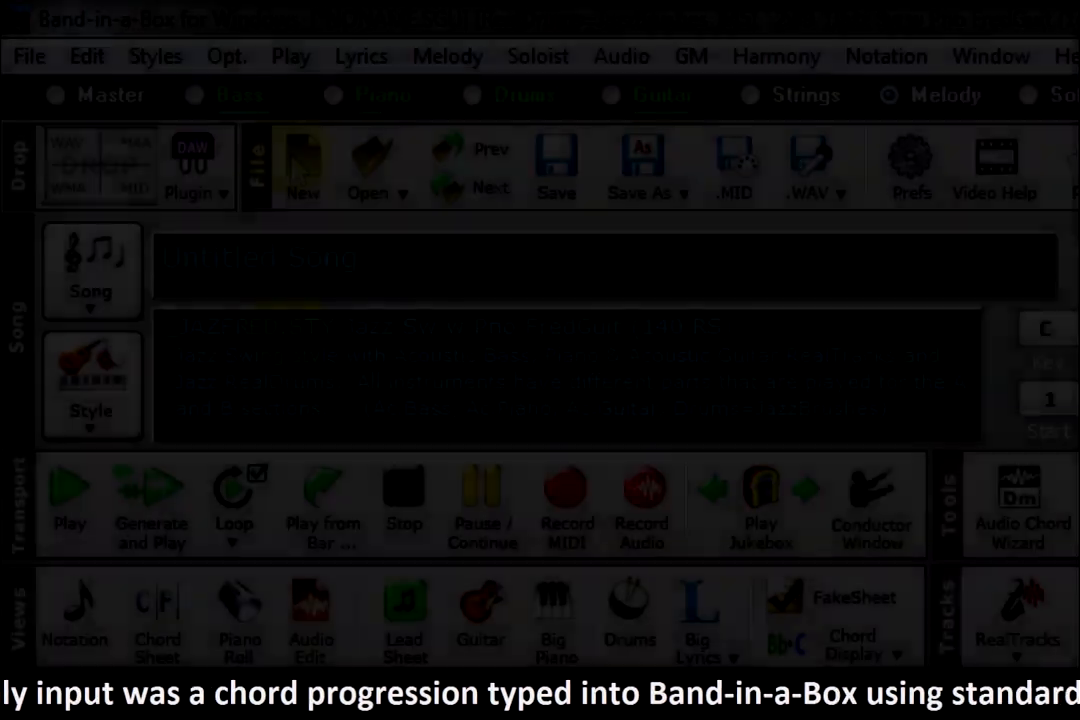
Step: Start a new untitled song, answering No to saving the previous one
{"action": "left_click", "coordinate": [302, 164]}
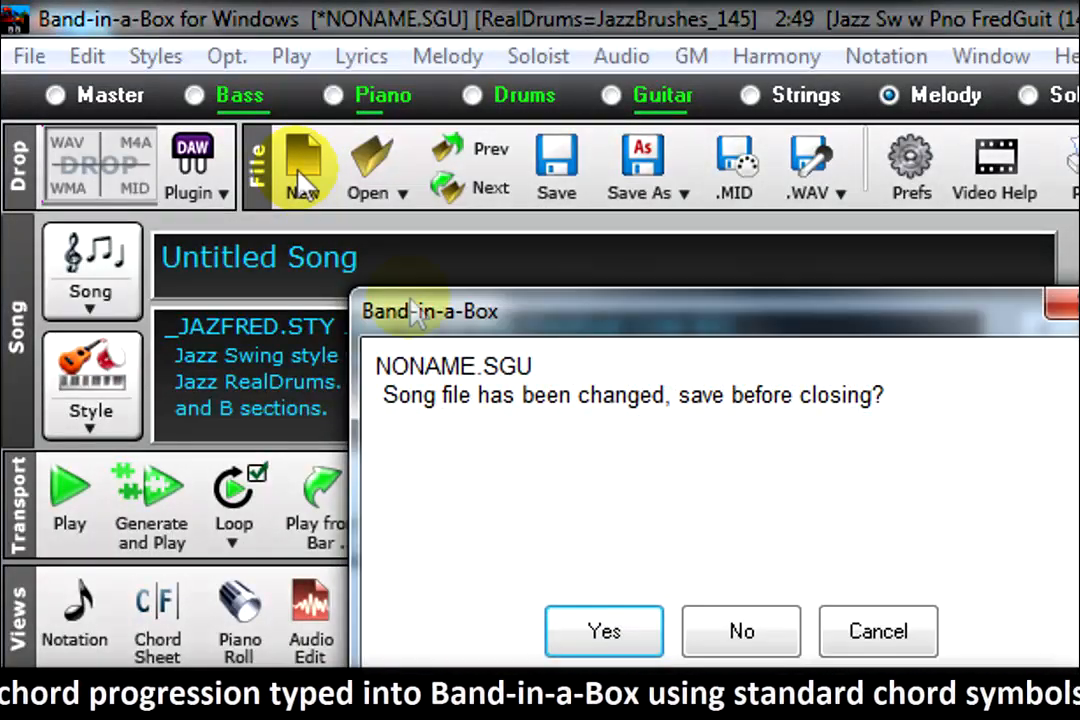
{"action": "left_click", "coordinate": [740, 632]}
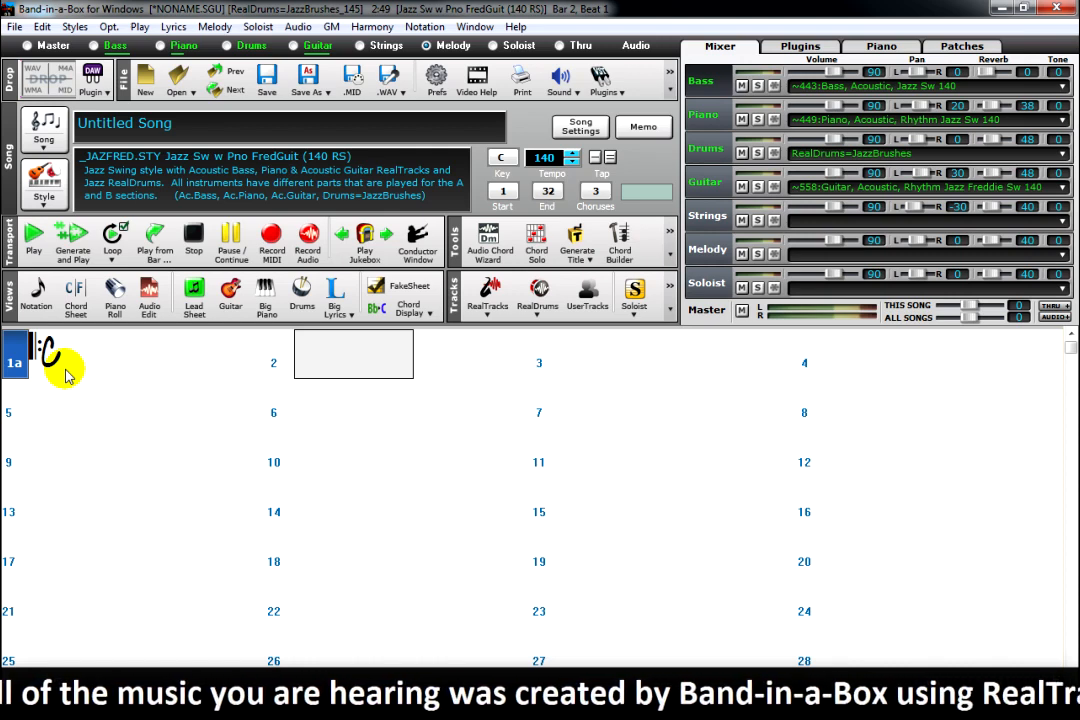
Step: Enter Am, CMaj7, Dbdim and Bm7b5 into successive chord sheet bars
{"action": "type", "text": "Am"}
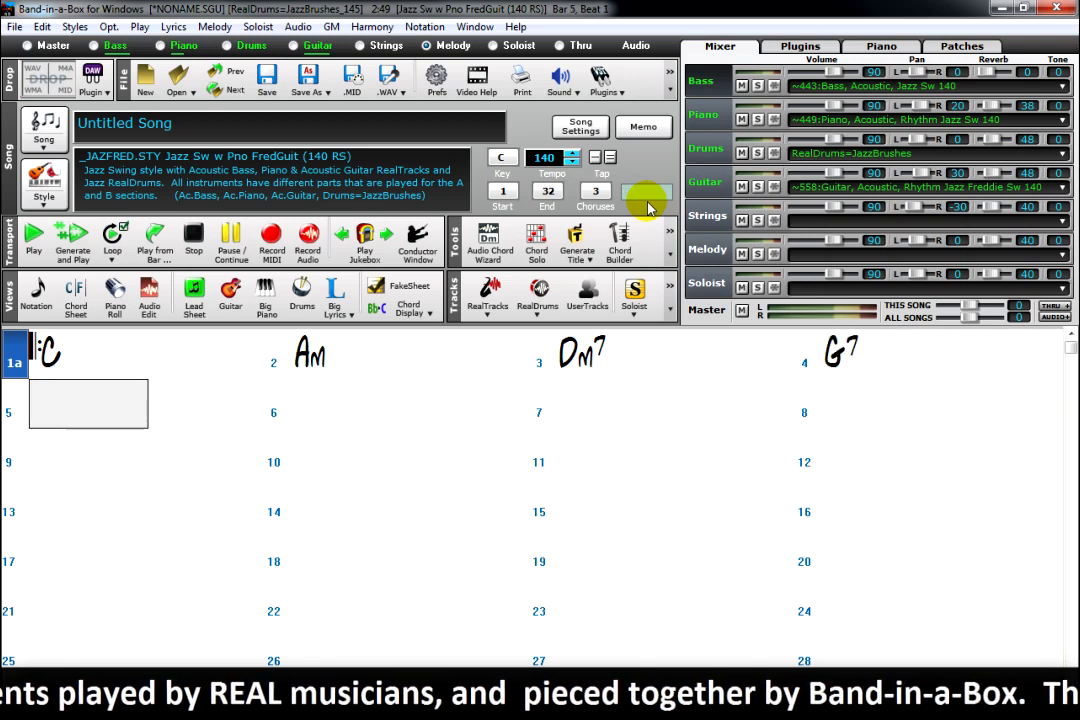
{"action": "type", "text": "CMAJ7"}
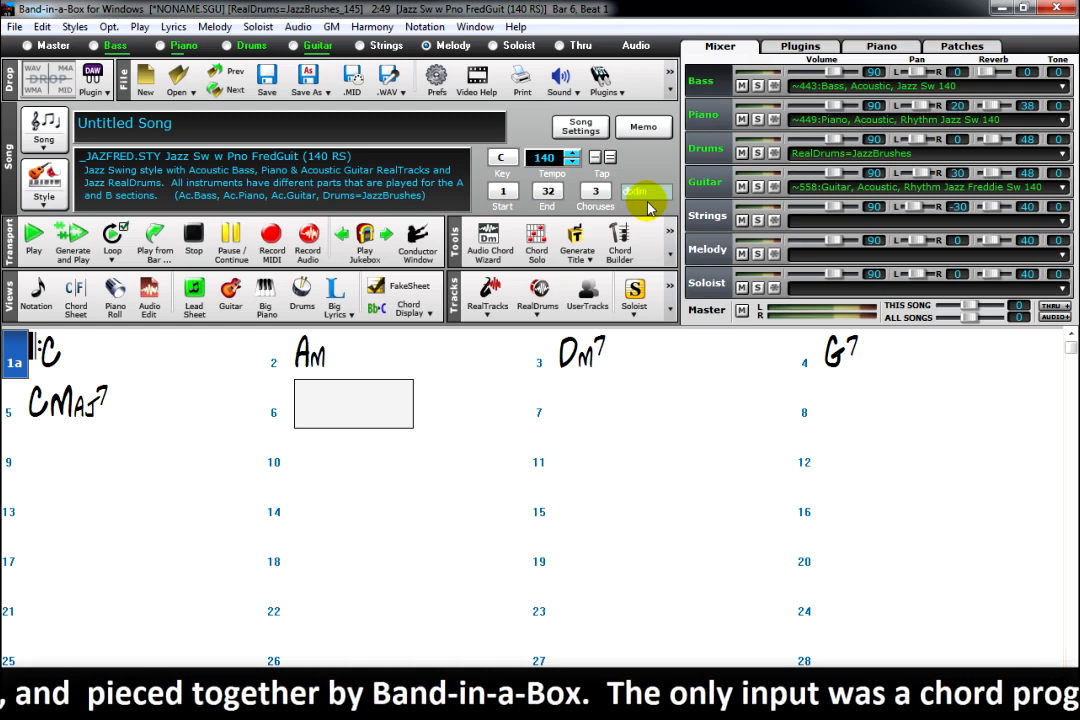
{"action": "type", "text": "Dbdim"}
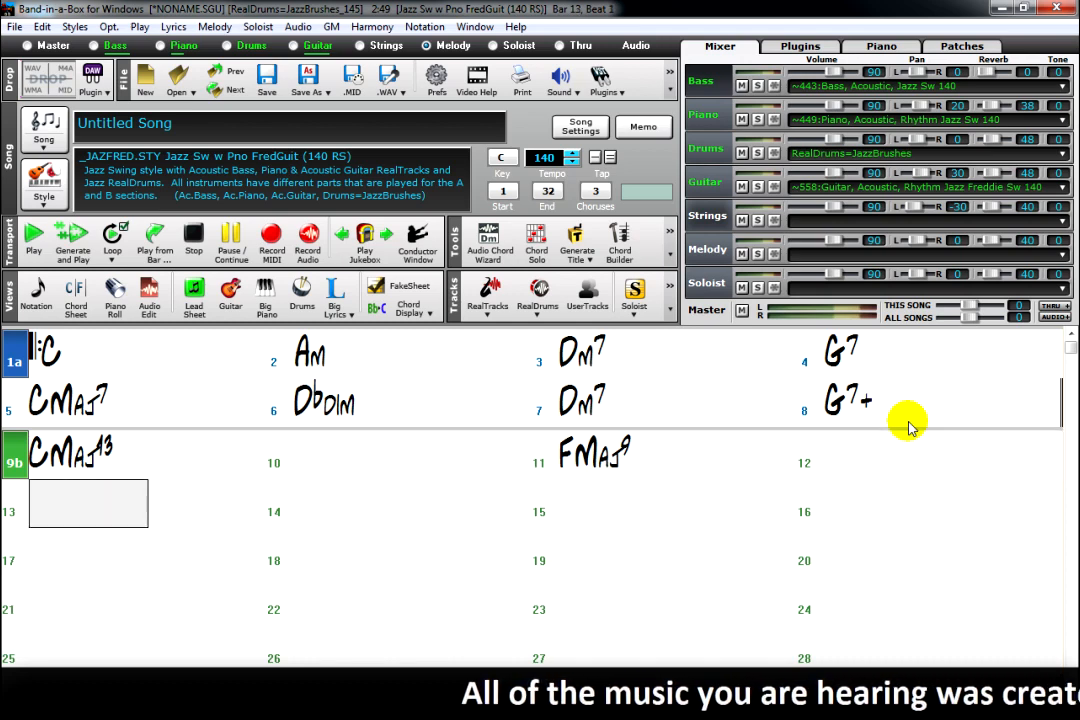
{"action": "type", "text": "Bm7b5"}
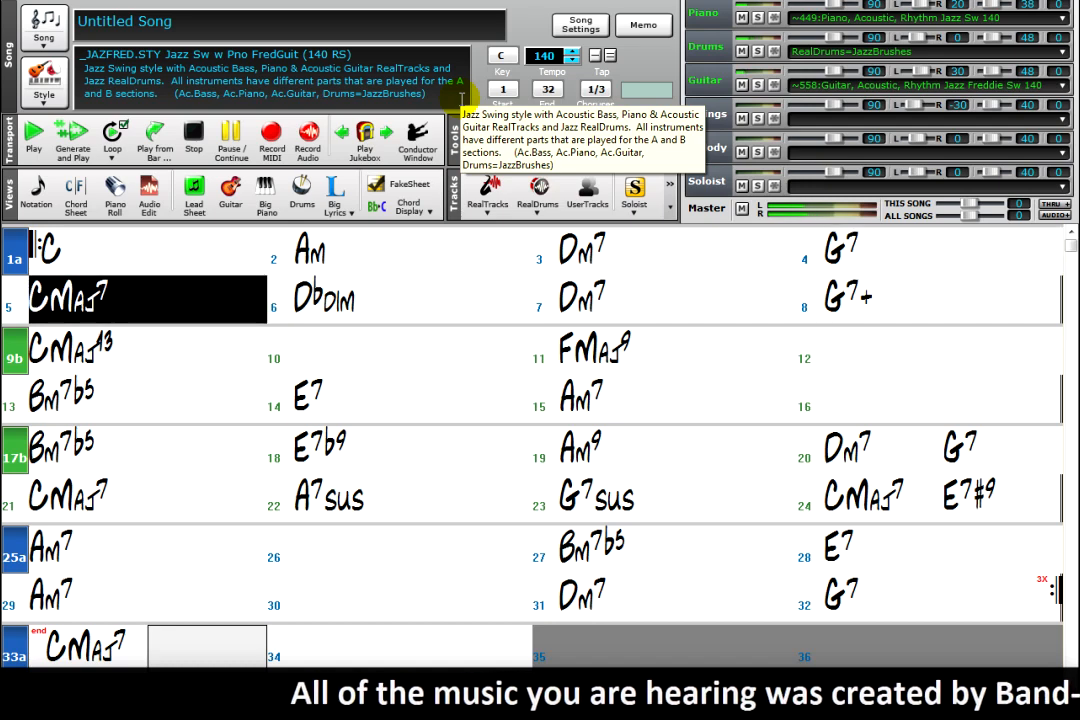
{"action": "left_click", "coordinate": [350, 300]}
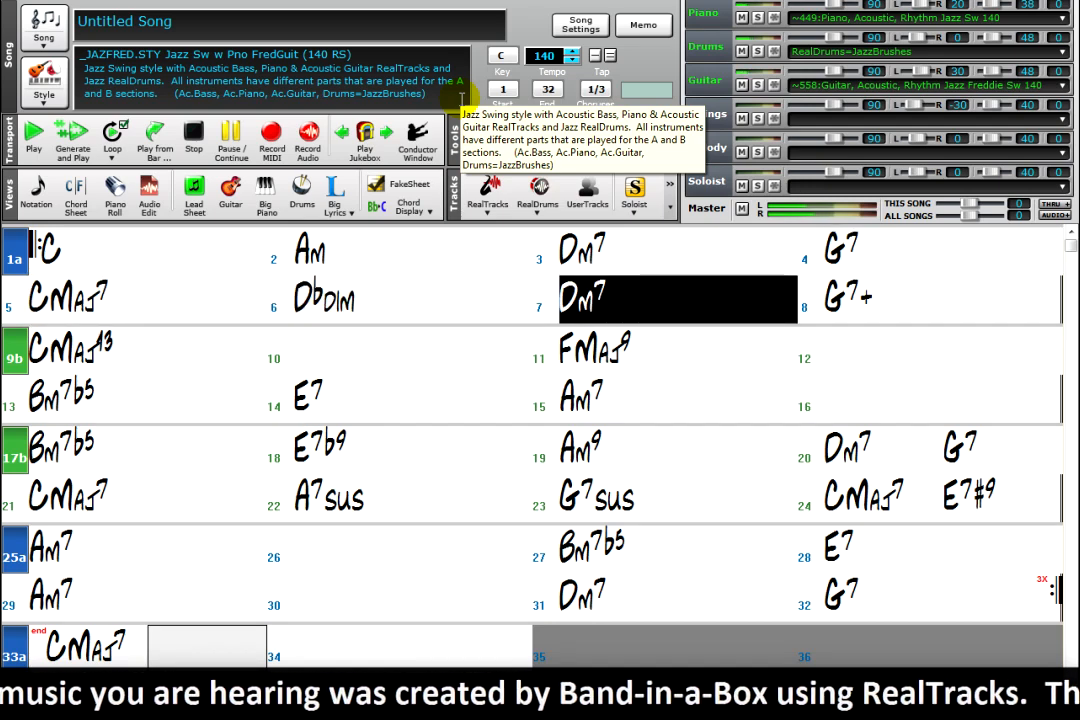
{"action": "left_click", "coordinate": [870, 296]}
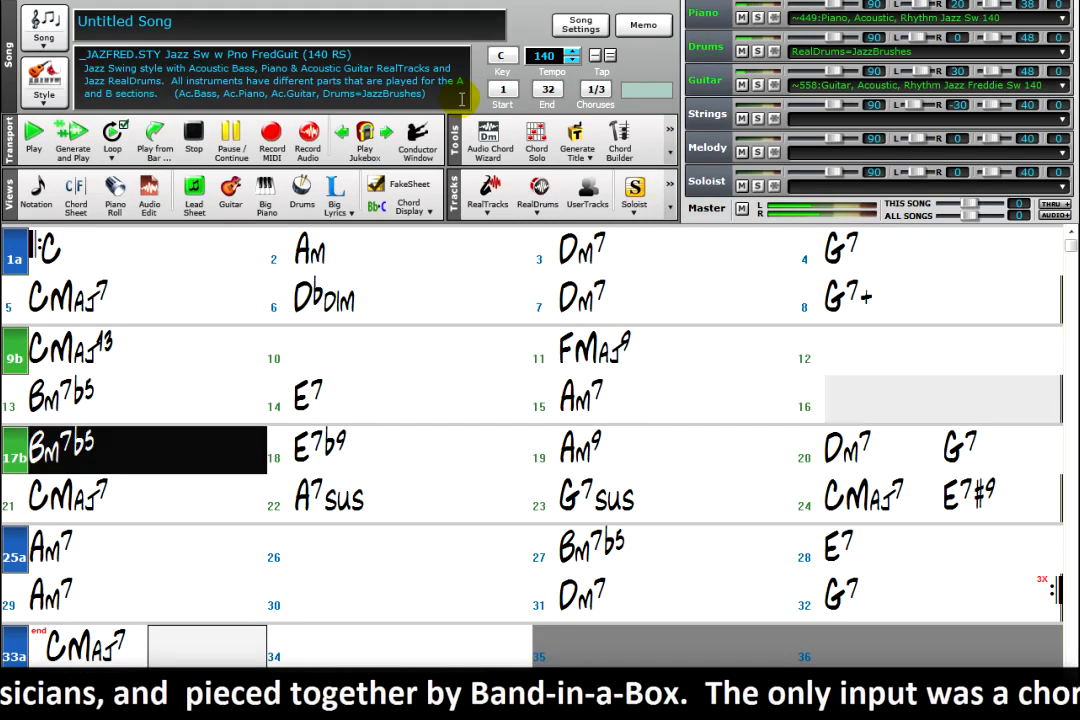
{"action": "left_click", "coordinate": [410, 450]}
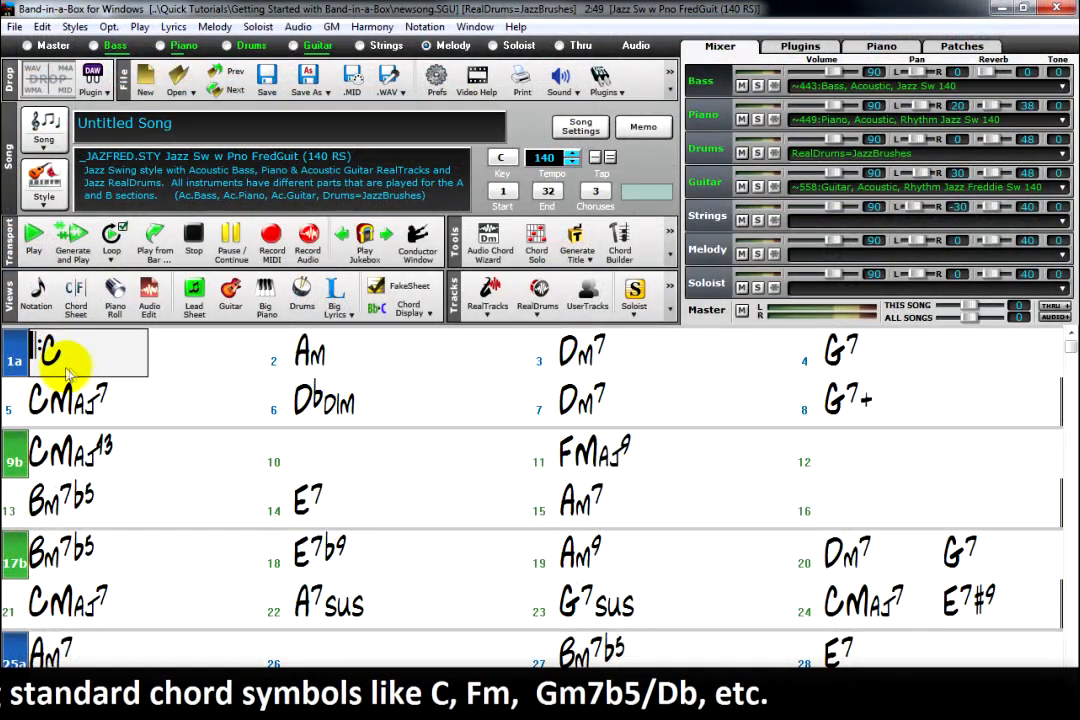
Step: Replace the bar 1 chord with Em/C
{"action": "left_click", "coordinate": [50, 360]}
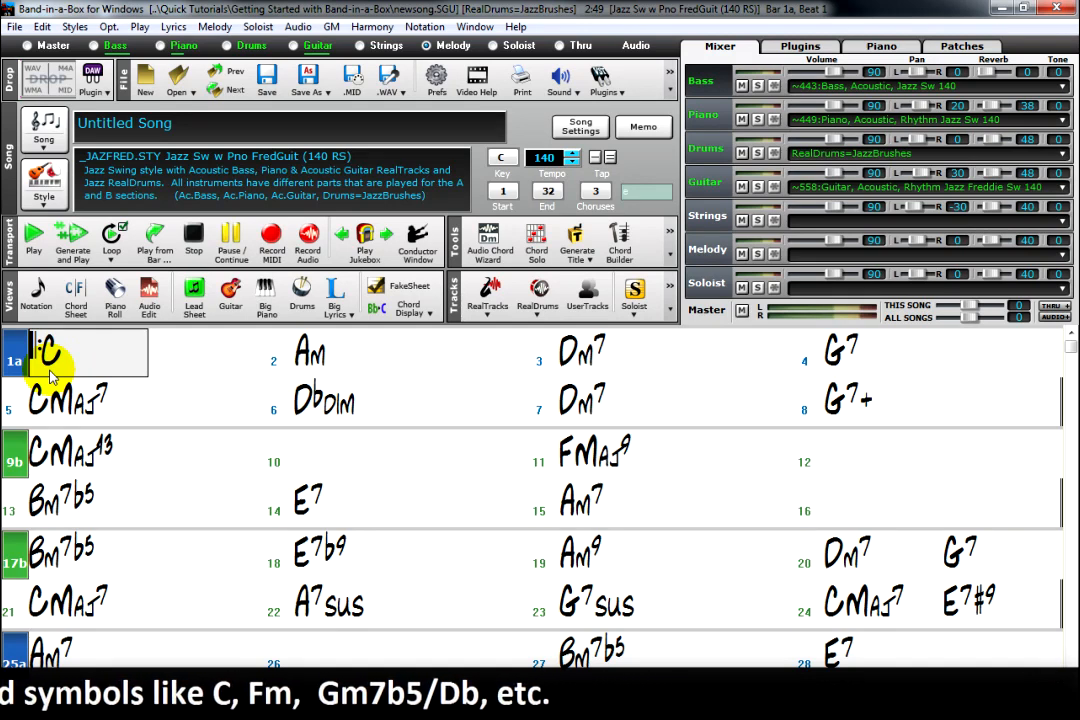
{"action": "type", "text": "Em/C"}
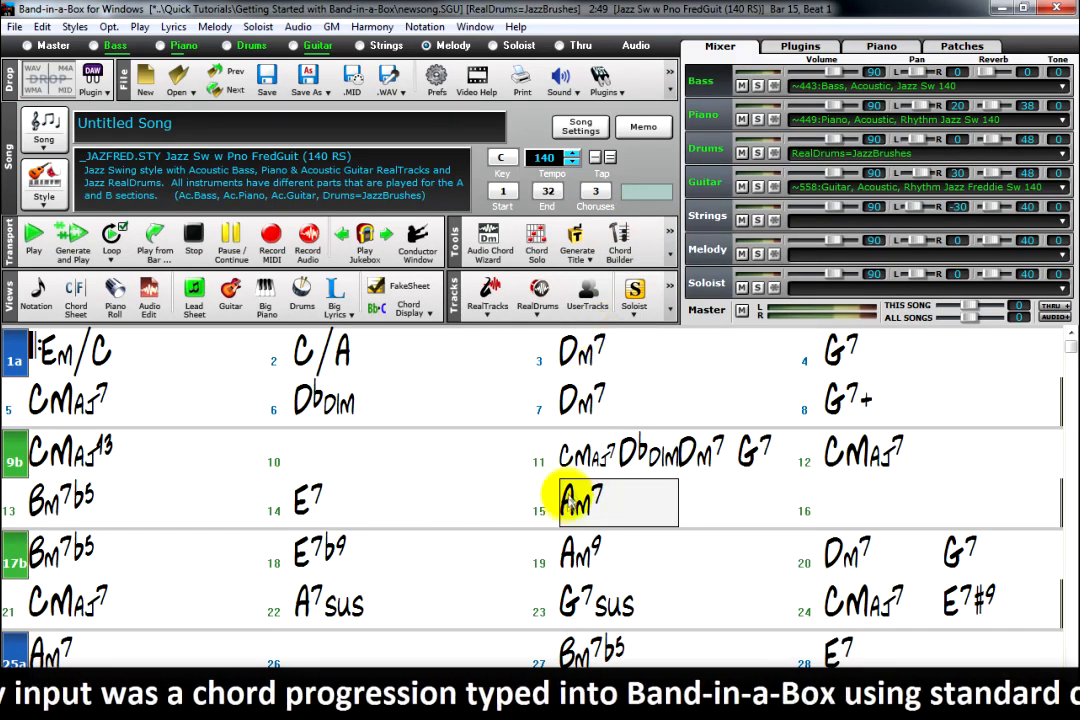
Step: Enter an AmMaj7 chord into bar 15 using the Chord Builder
{"action": "right_click", "coordinate": [576, 500]}
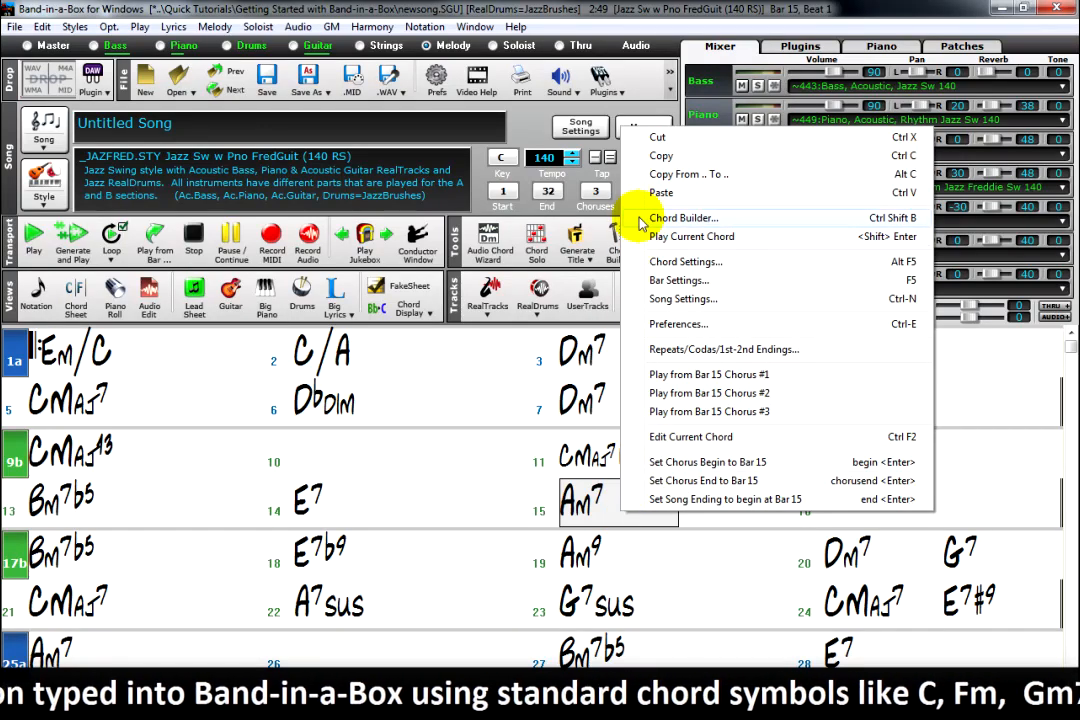
{"action": "left_click", "coordinate": [680, 216]}
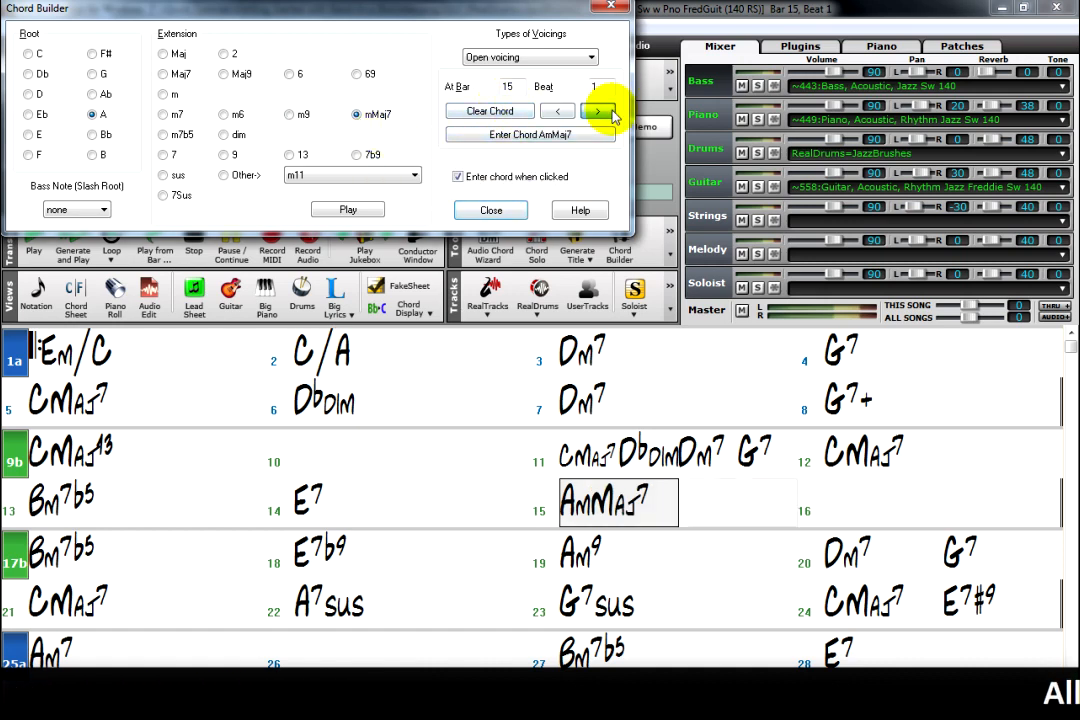
{"action": "left_click", "coordinate": [596, 112]}
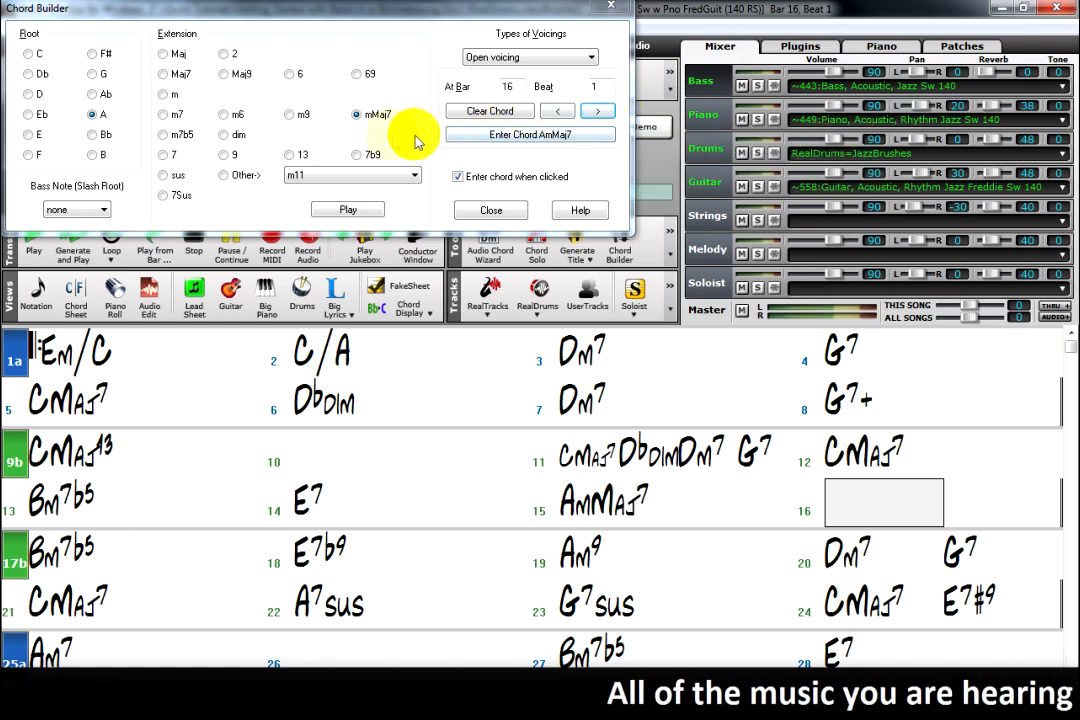
Step: Make the next chord an Am9, browse the Other extensions list, and close the Chord Builder
{"action": "left_click", "coordinate": [290, 114]}
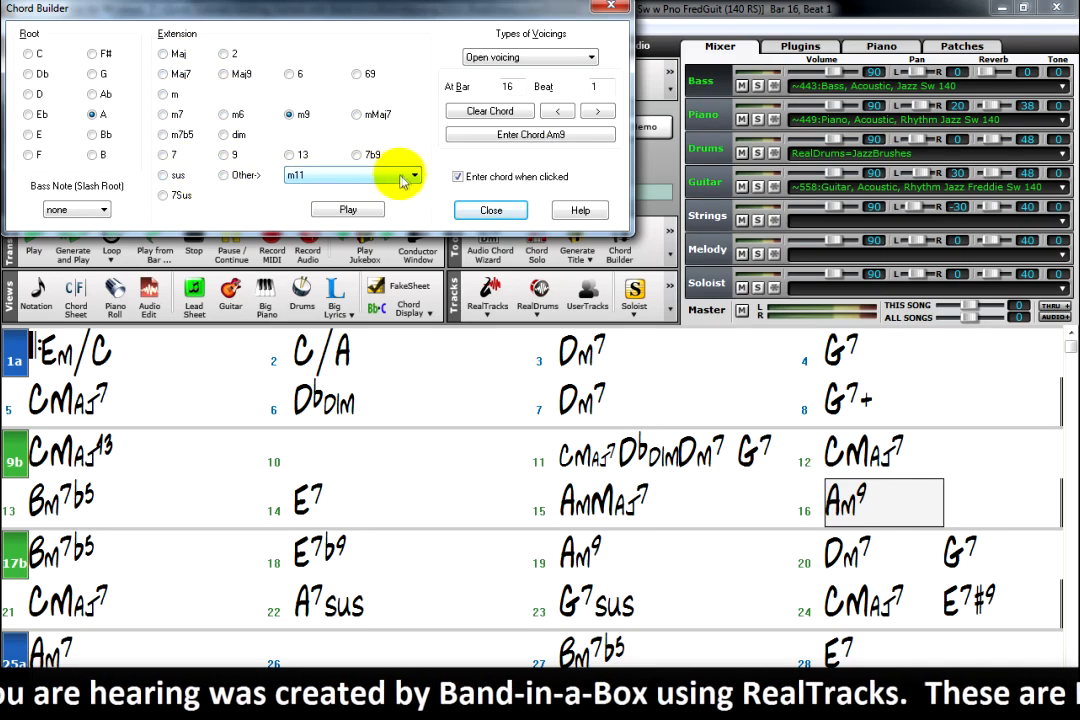
{"action": "left_click", "coordinate": [412, 176]}
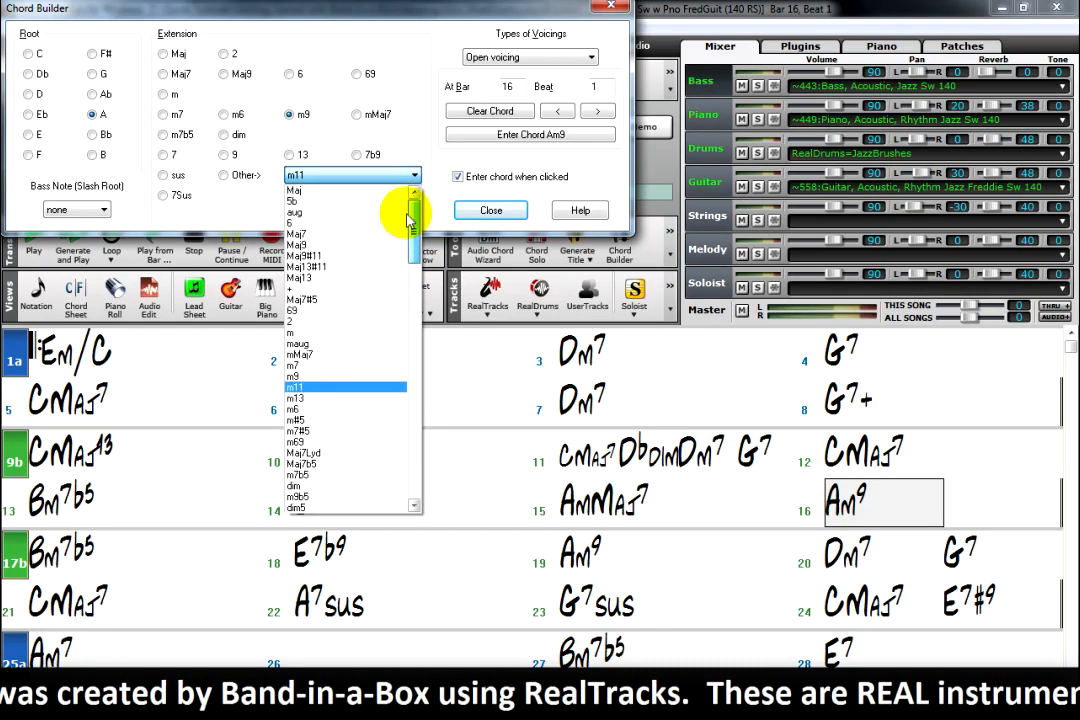
{"action": "scroll", "scroll_direction": "down", "scroll_amount": 3}
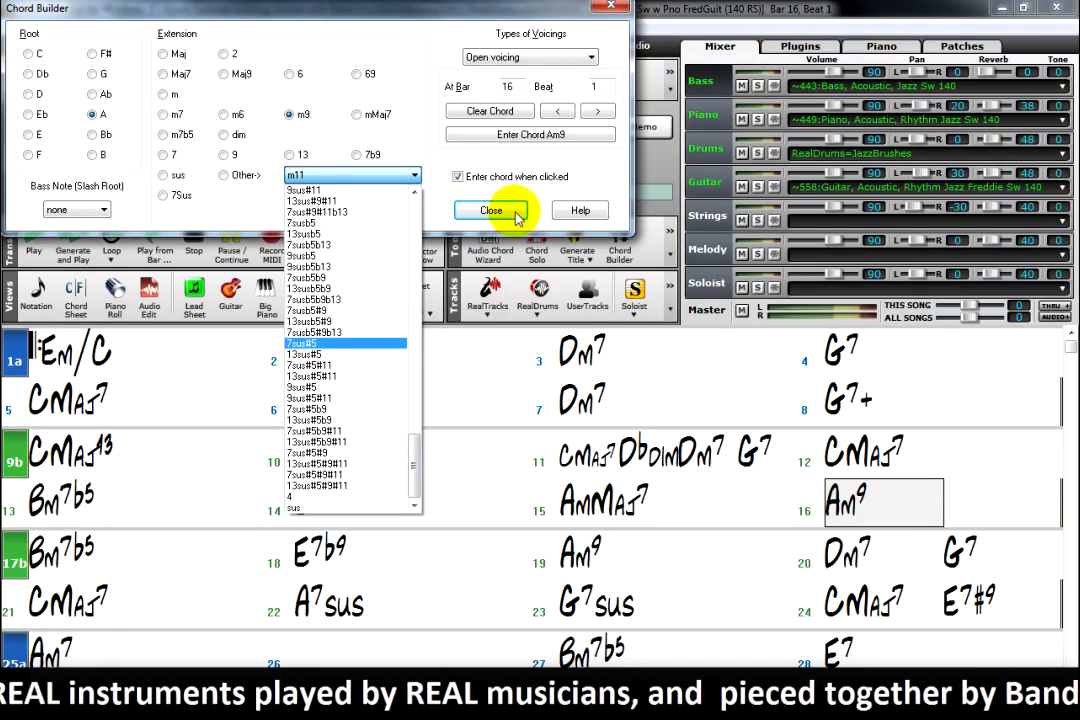
{"action": "left_click", "coordinate": [492, 210]}
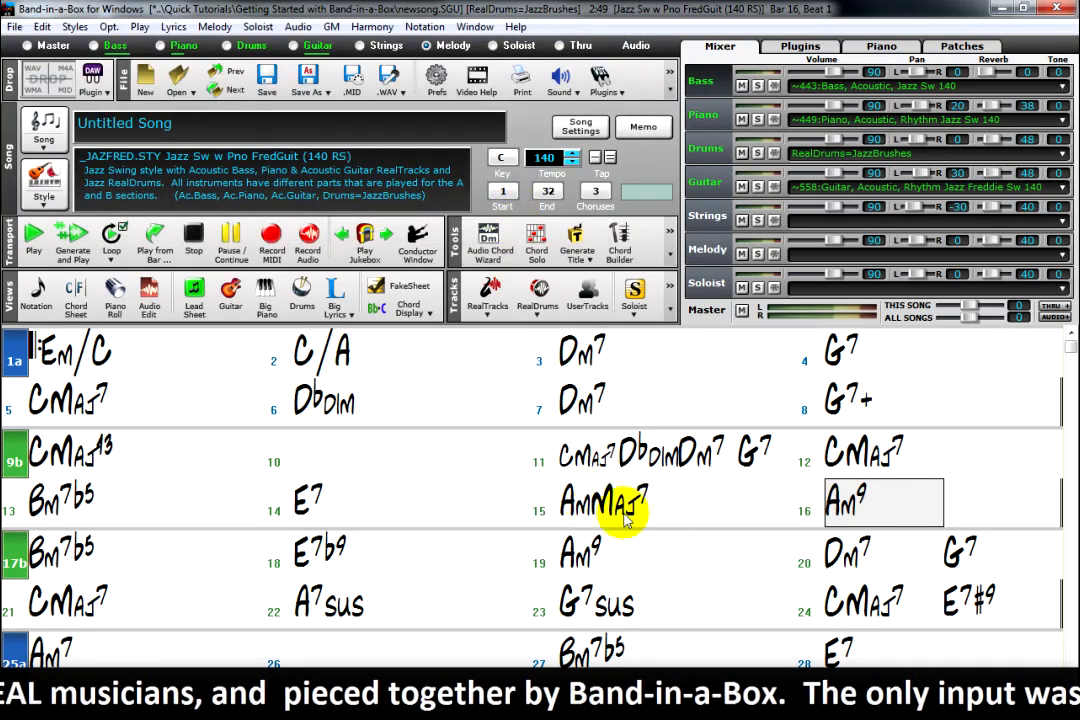
Step: Set bar 16's Am9 to push by 1/8 as a shot, all instruments except bass
{"action": "right_click", "coordinate": [882, 500]}
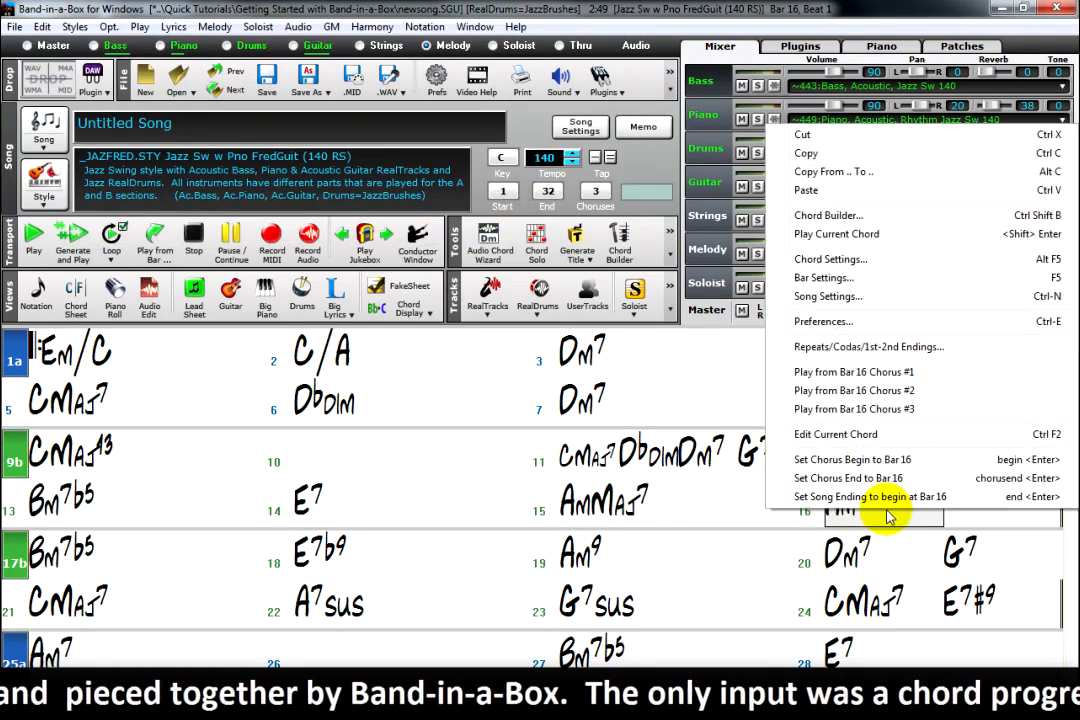
{"action": "mouse_move", "coordinate": [830, 260]}
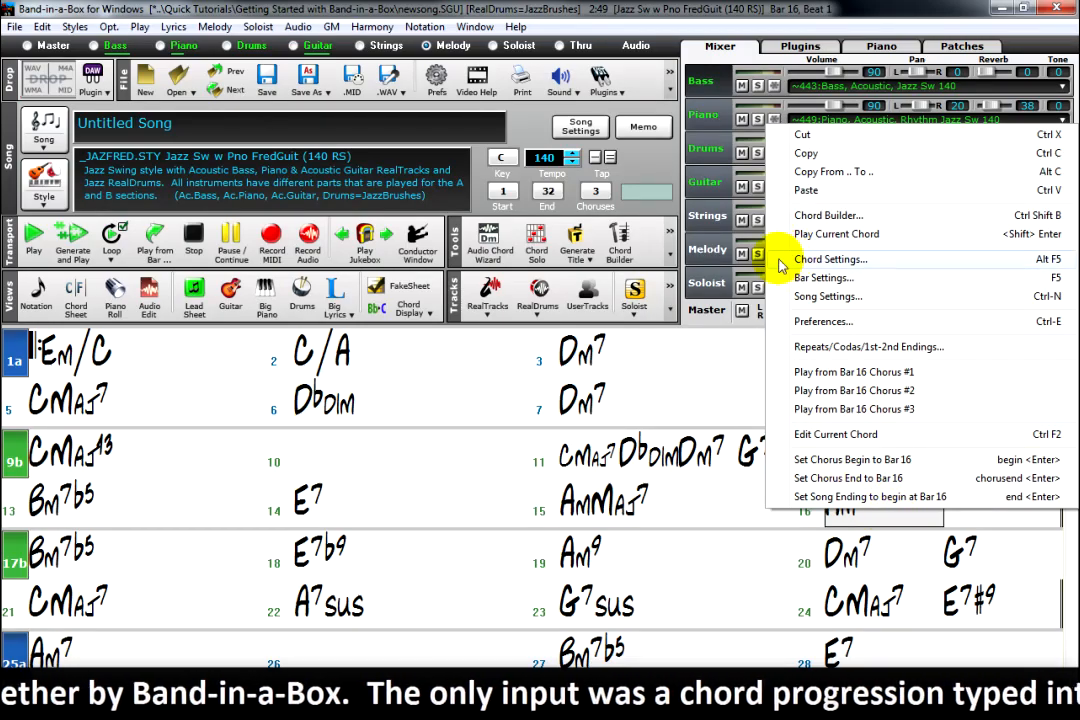
{"action": "left_click", "coordinate": [830, 260]}
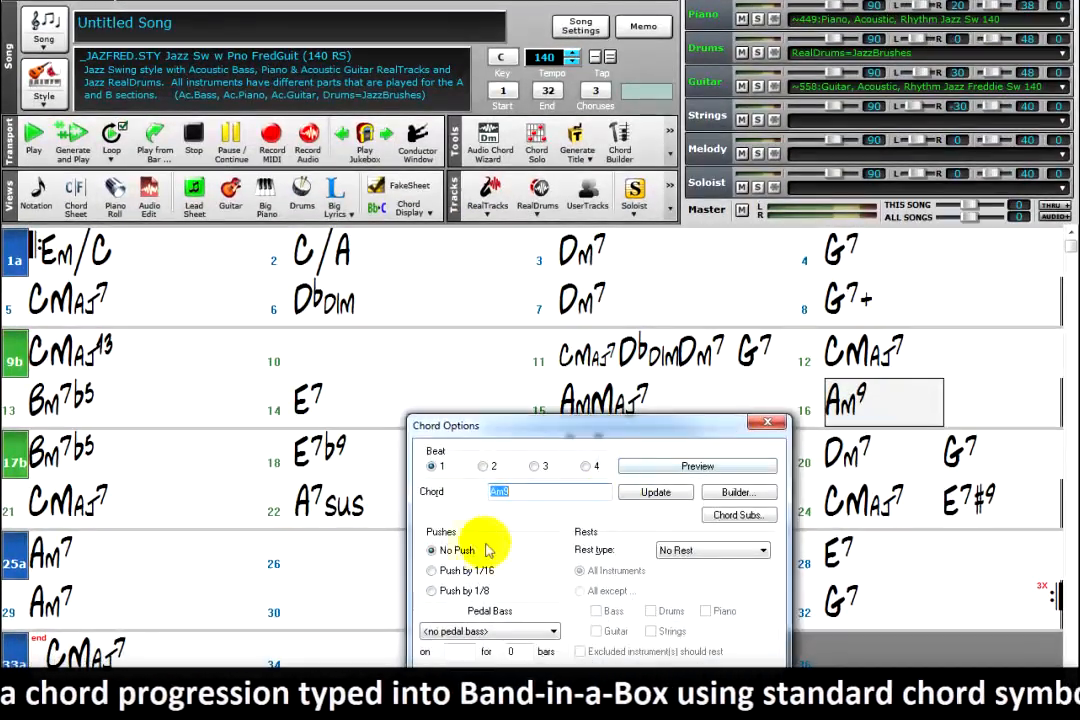
{"action": "left_click", "coordinate": [432, 590]}
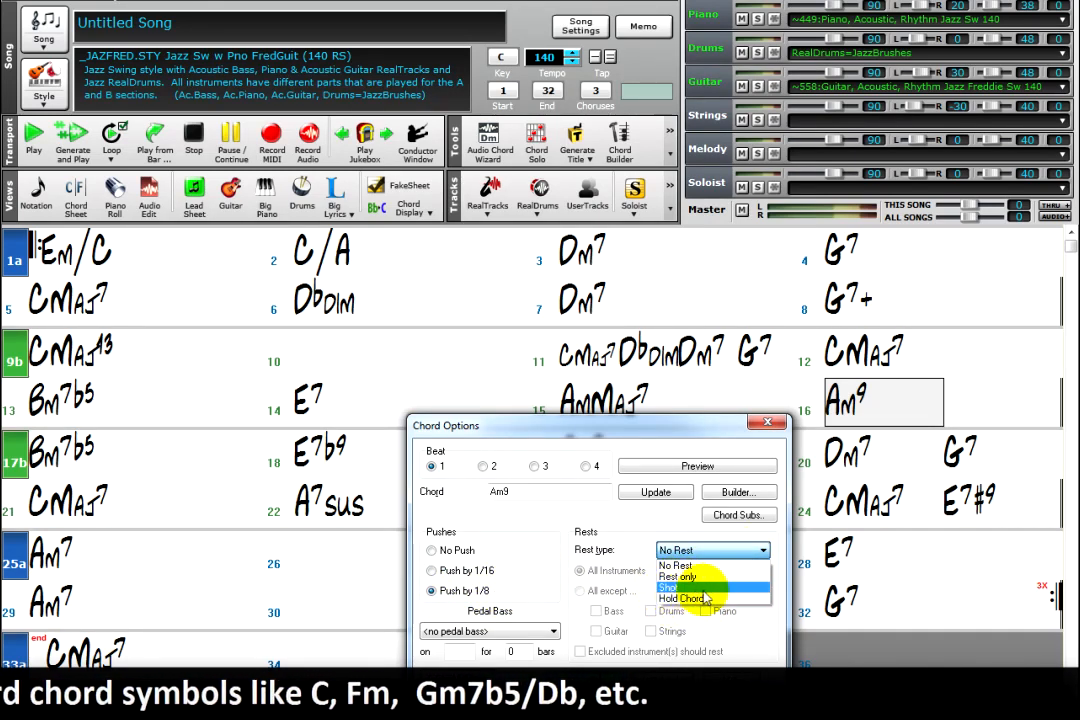
{"action": "left_click", "coordinate": [696, 584]}
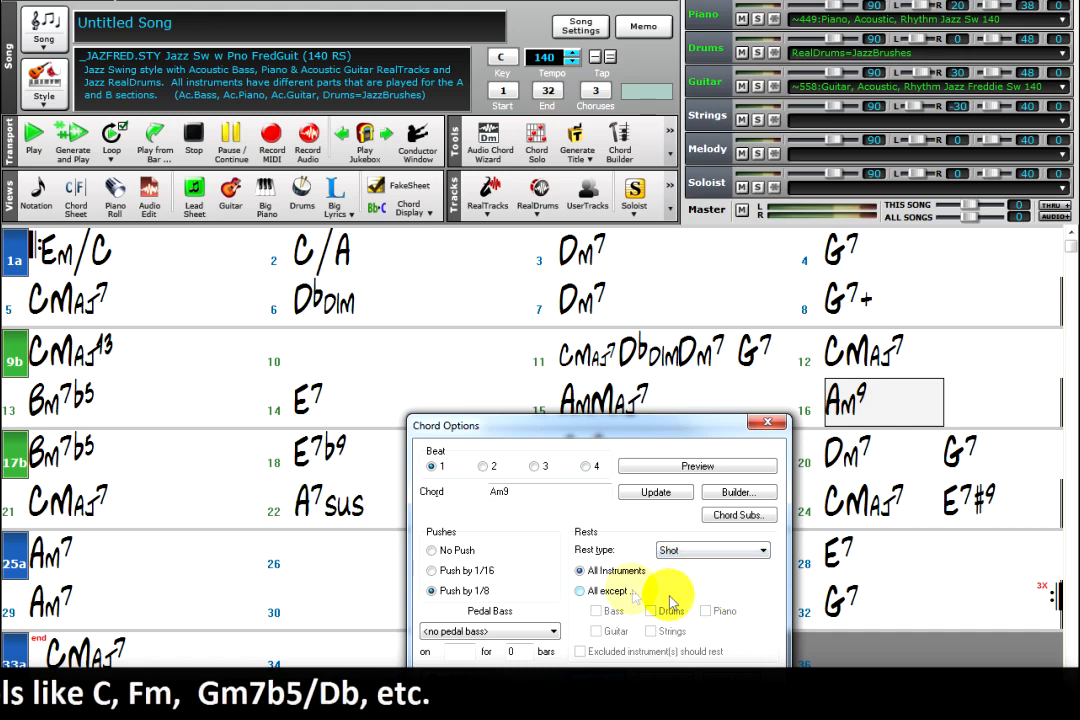
{"action": "left_click", "coordinate": [580, 570]}
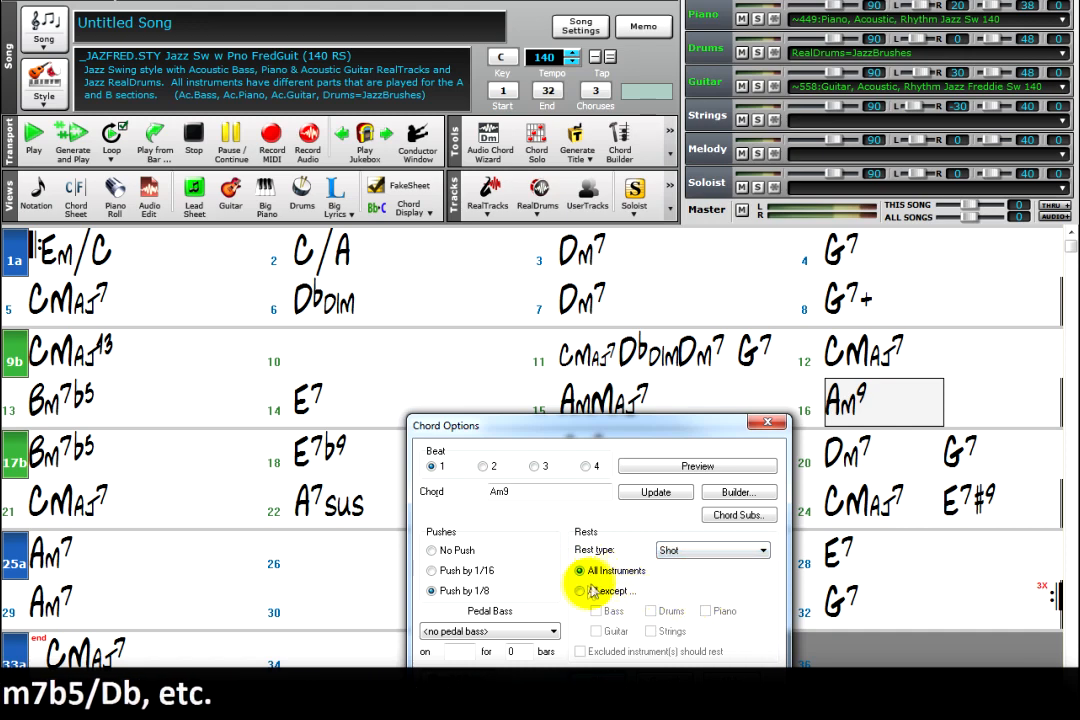
{"action": "left_click", "coordinate": [580, 592]}
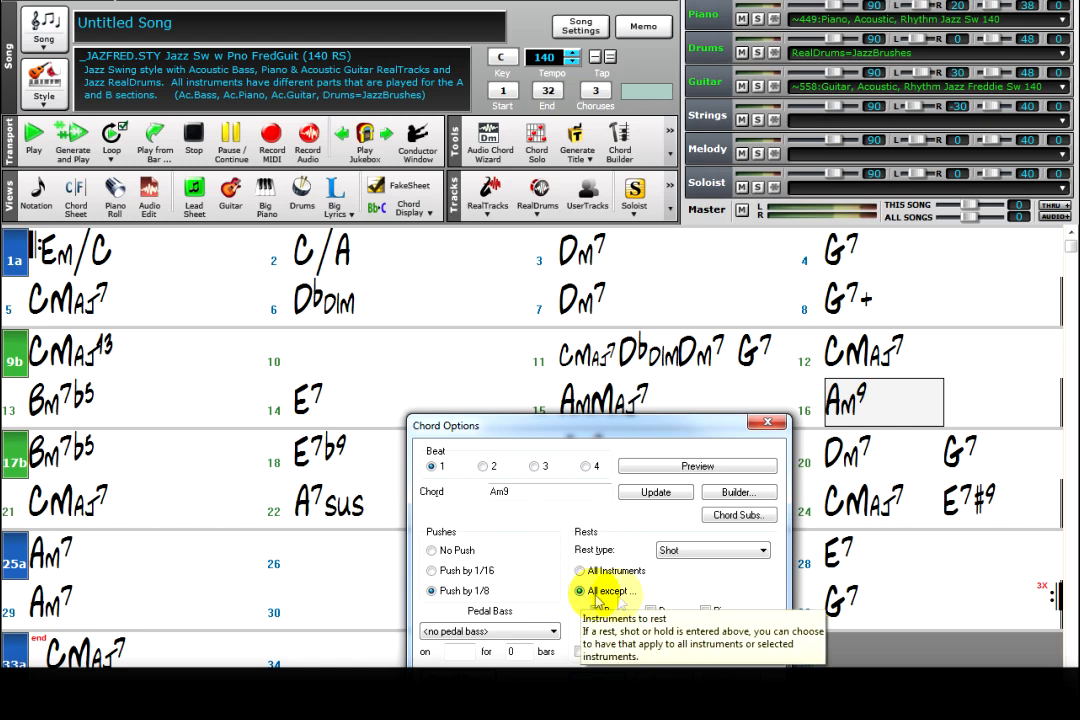
{"action": "left_click", "coordinate": [596, 612]}
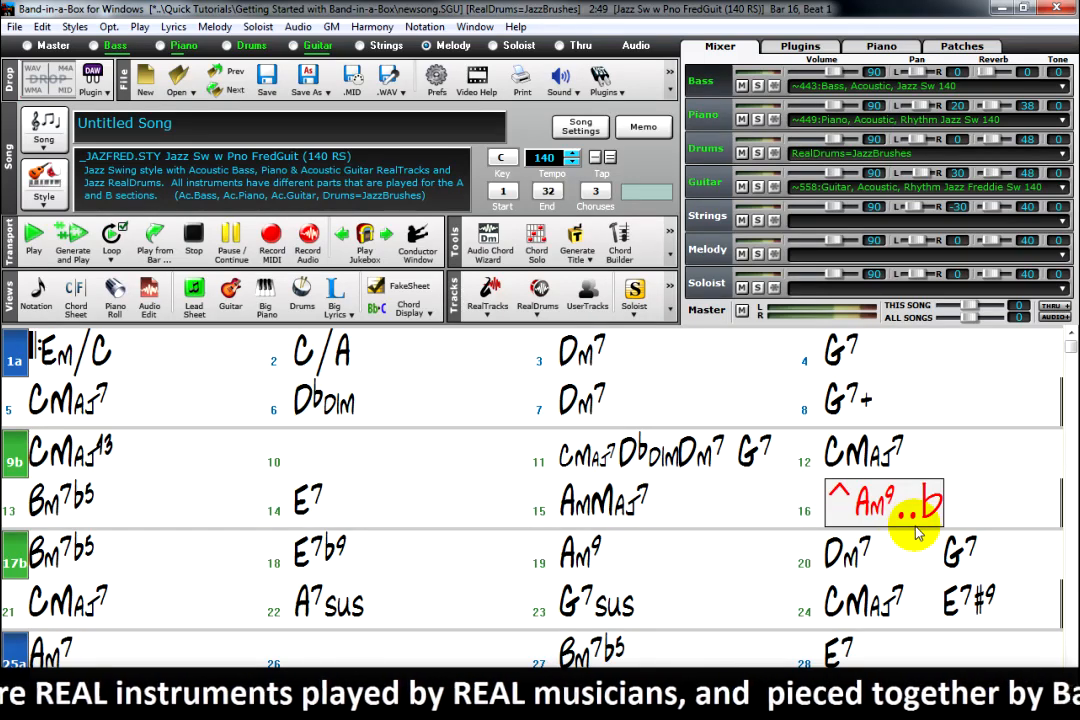
Step: Select the bar 16 chord to change its shot exception from bass to drums
{"action": "left_click", "coordinate": [882, 504]}
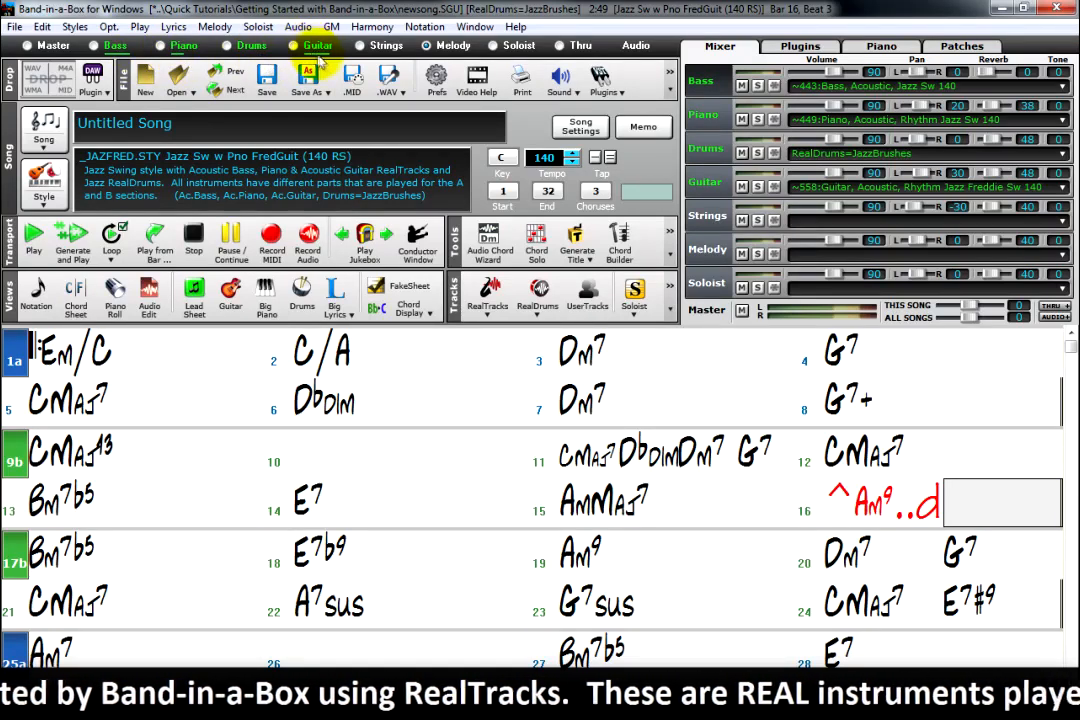
{"action": "mouse_move", "coordinate": [388, 44]}
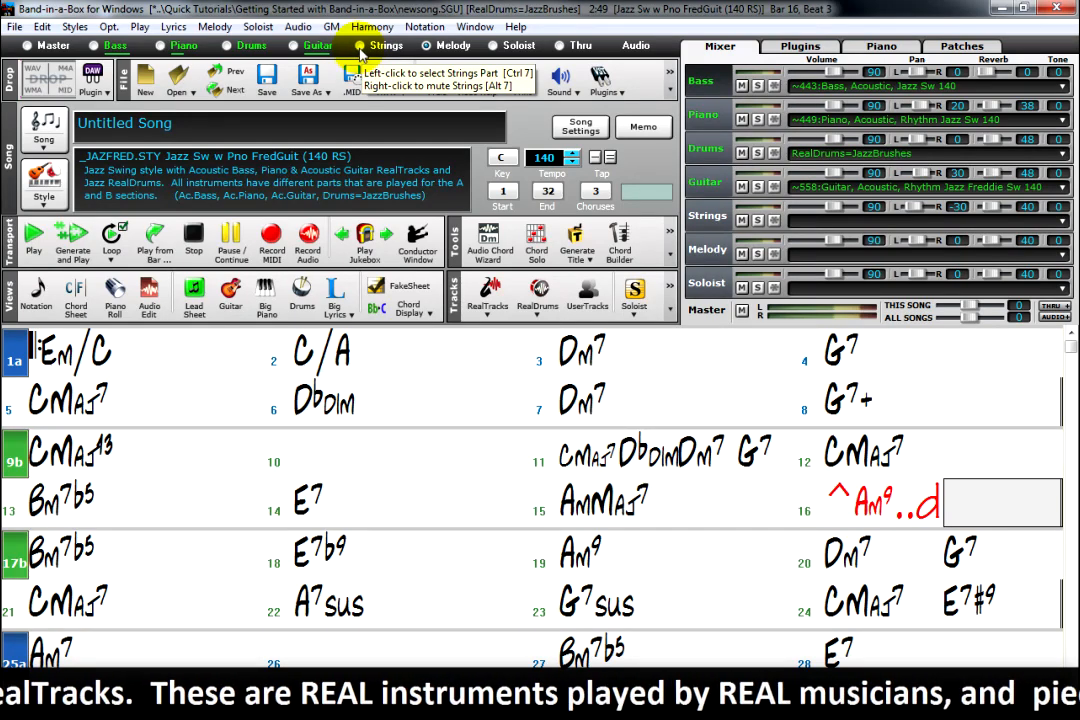
Step: List the best soloist RealTracks for the Strings part
{"action": "right_click", "coordinate": [388, 44]}
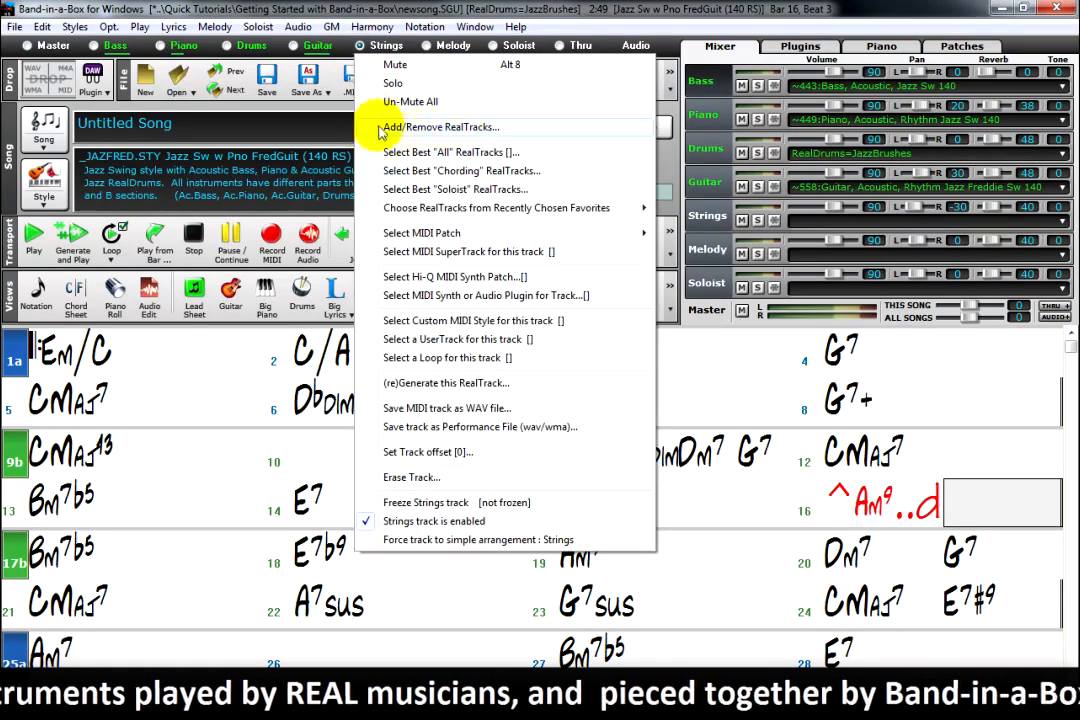
{"action": "left_click", "coordinate": [436, 126]}
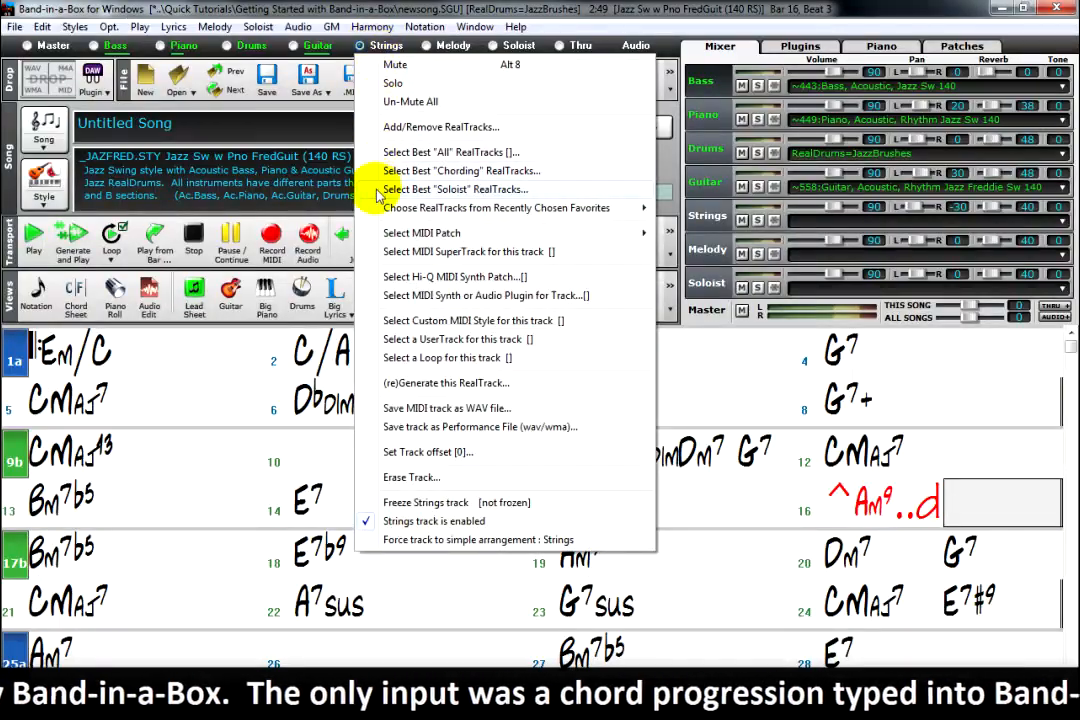
{"action": "left_click", "coordinate": [456, 188]}
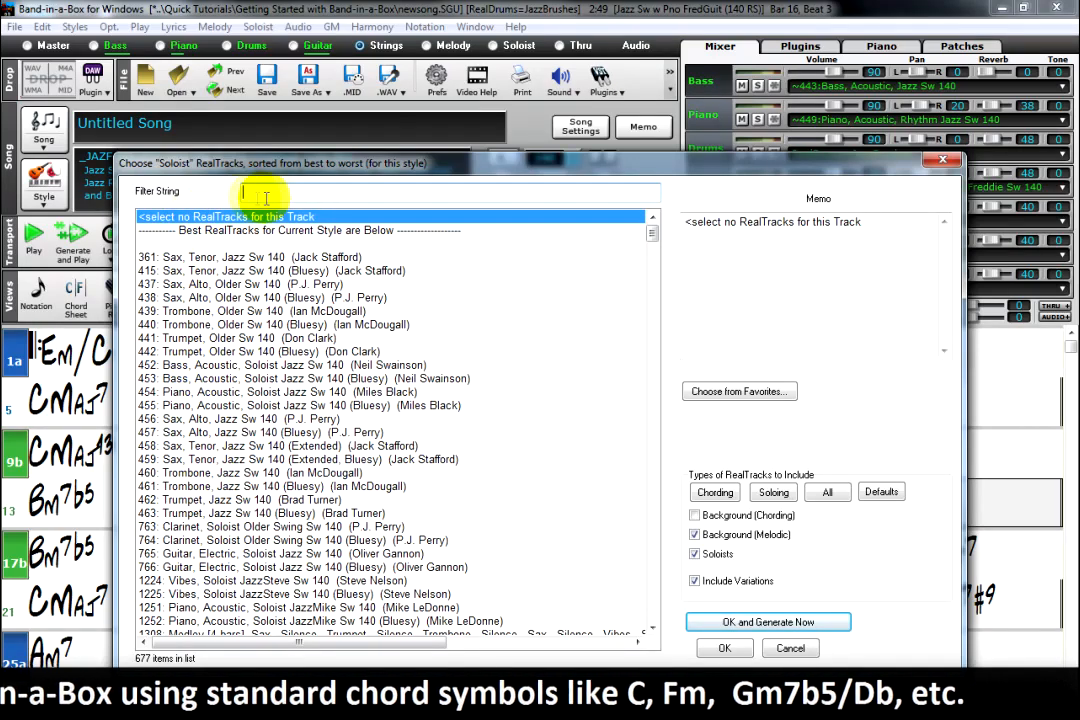
Step: Filter by 'sa', choose 437 Sax Alto Older Sw 140, and generate it
{"action": "type", "text": "sax"}
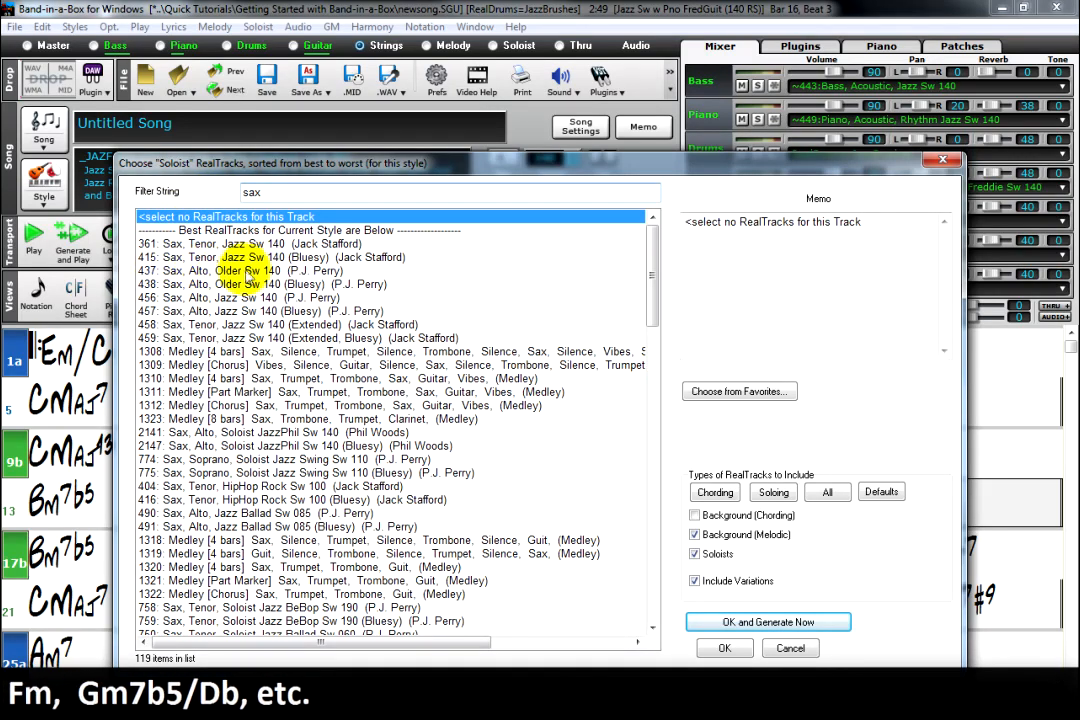
{"action": "left_click", "coordinate": [240, 270]}
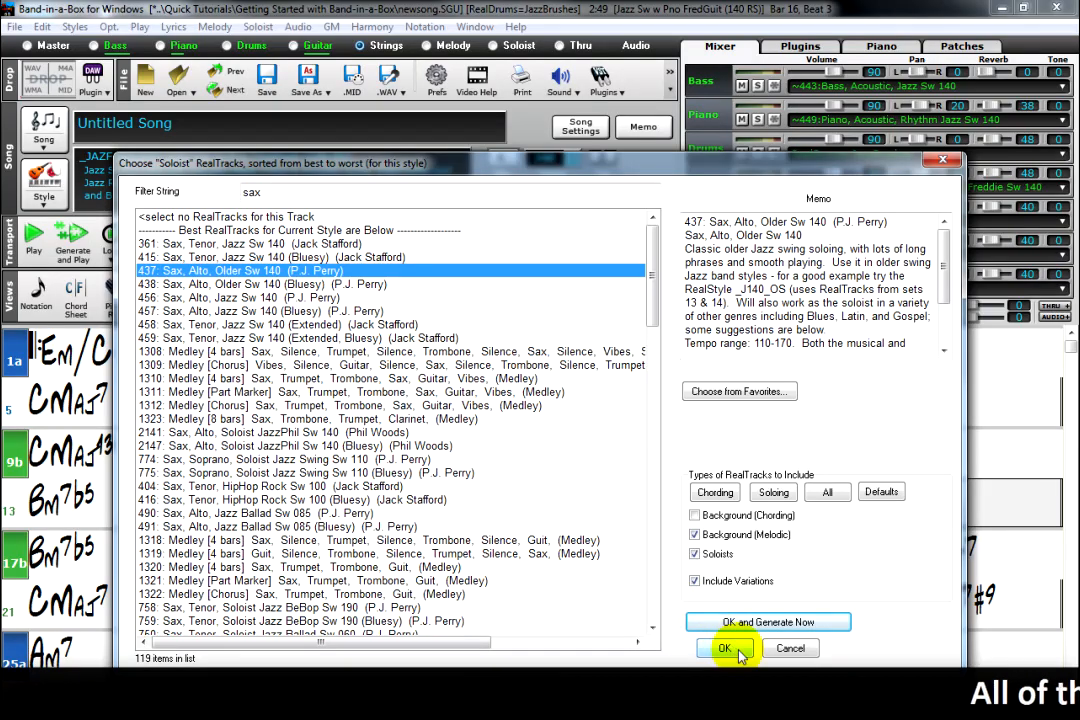
{"action": "left_click", "coordinate": [724, 648]}
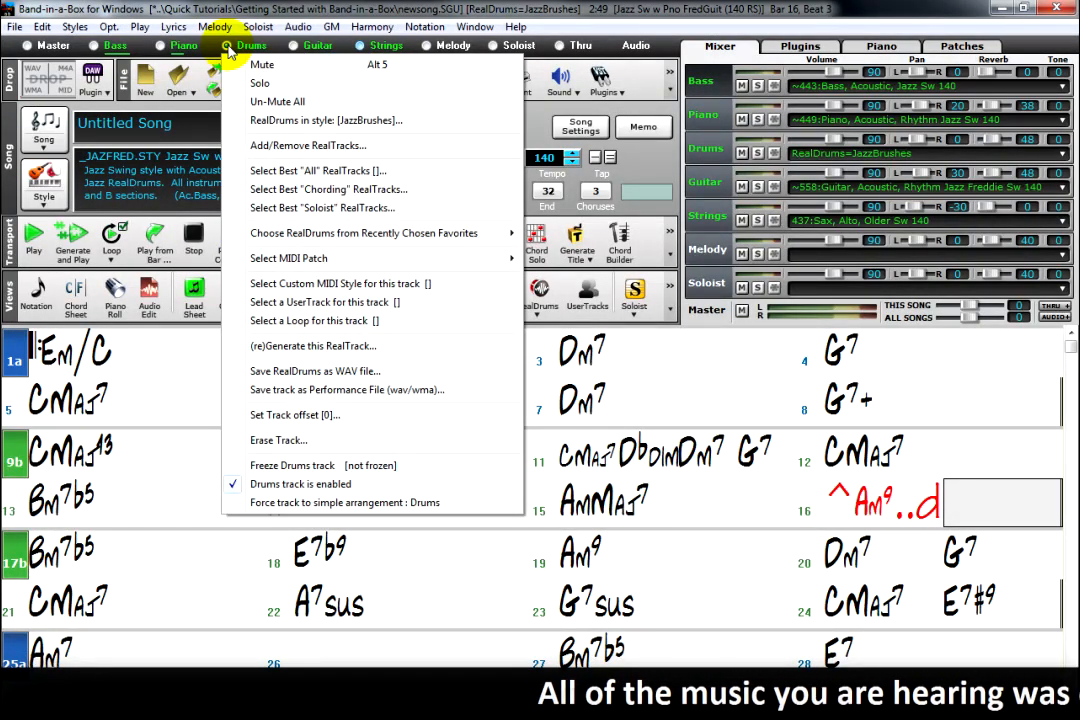
{"action": "mouse_move", "coordinate": [364, 130]}
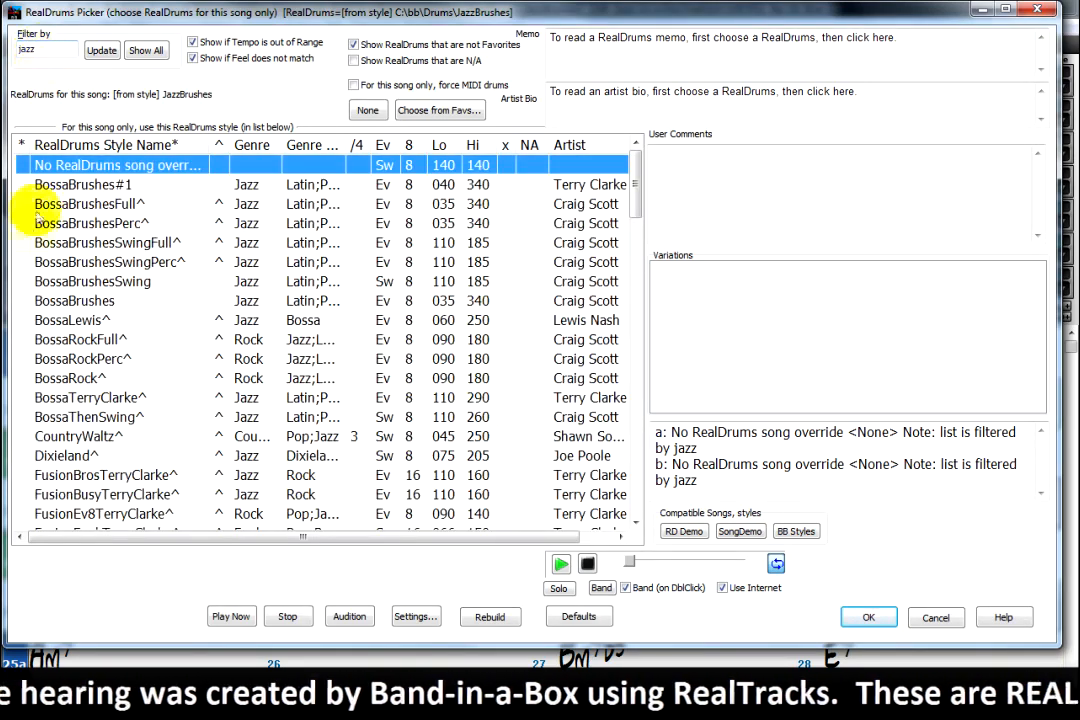
Step: Choose the Dixieland^ RealDrums style and confirm it for the song
{"action": "left_click", "coordinate": [64, 456]}
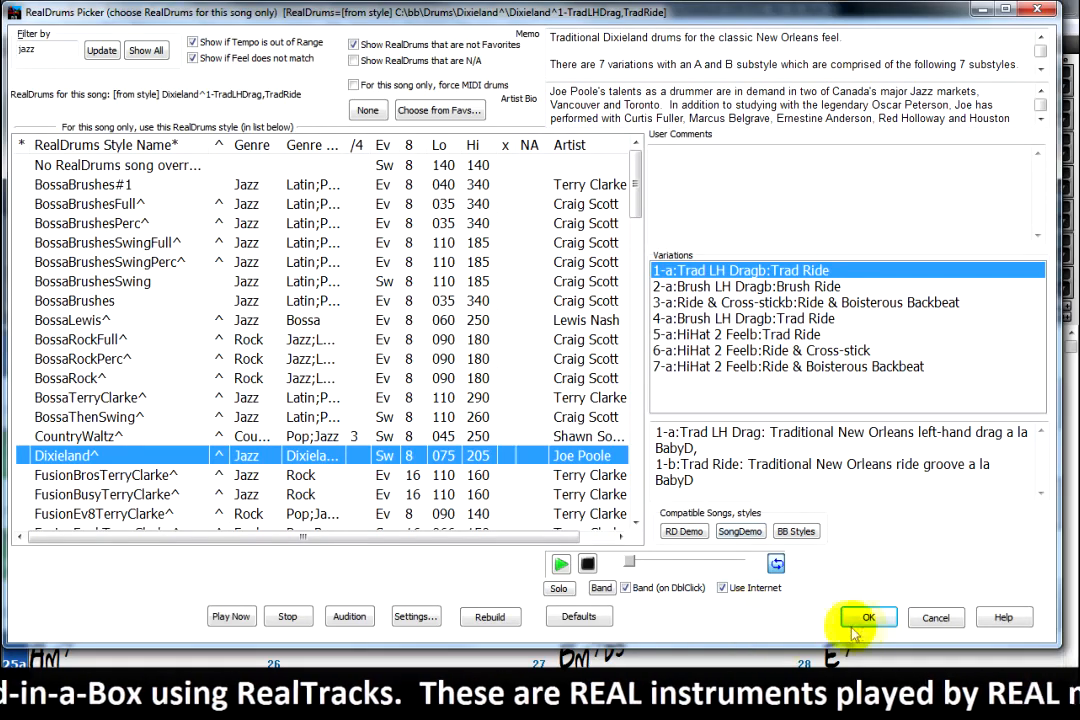
{"action": "left_click", "coordinate": [868, 616]}
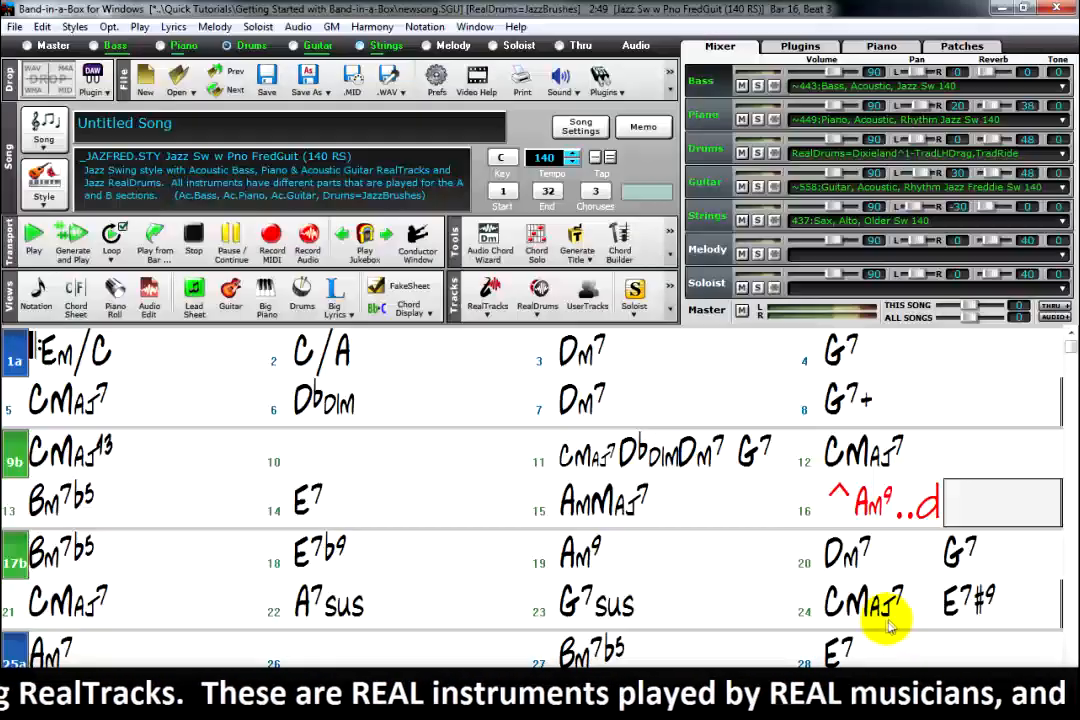